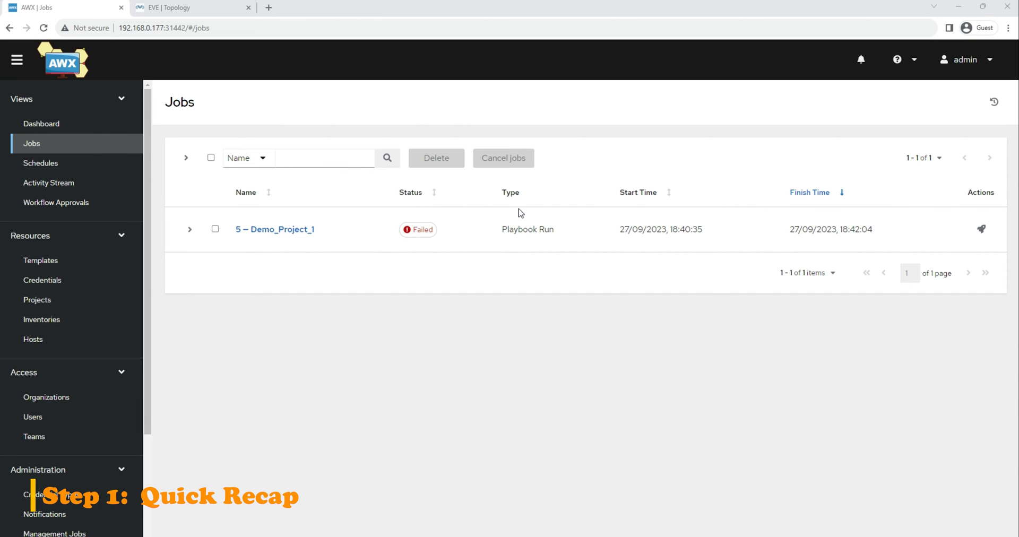
- View the failed Demo_Project_1 job's output showing the unresolved ios_command module error
click(274, 229)
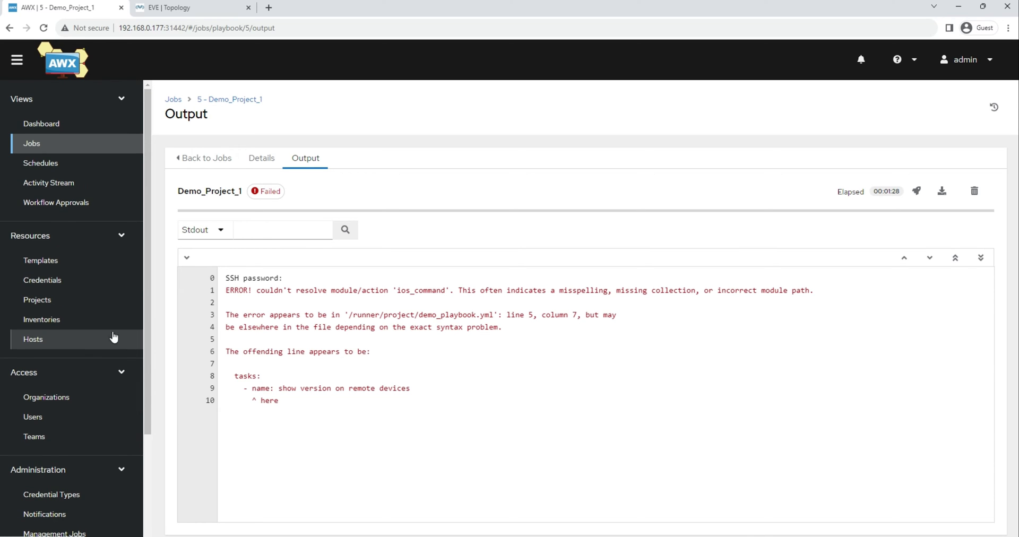
mouse_move(82, 319)
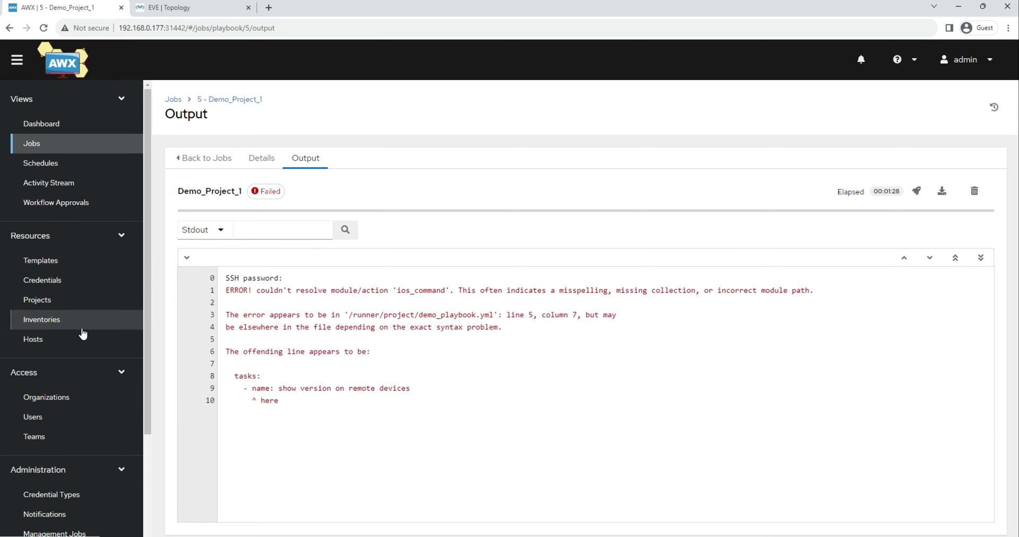
scroll(down, 3)
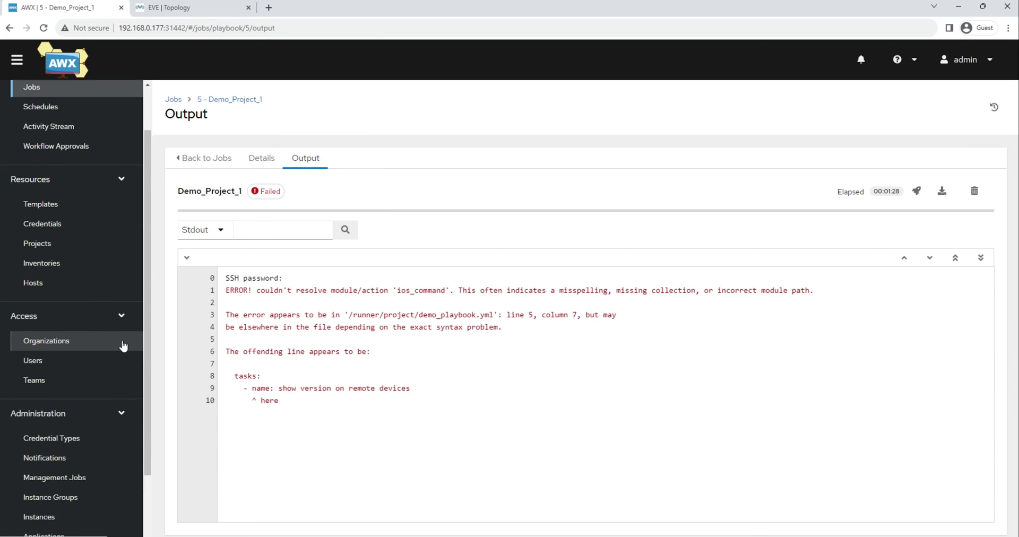
- Go to Administration > Execution Environments to list AWX EE and Control Plane entries
click(63, 471)
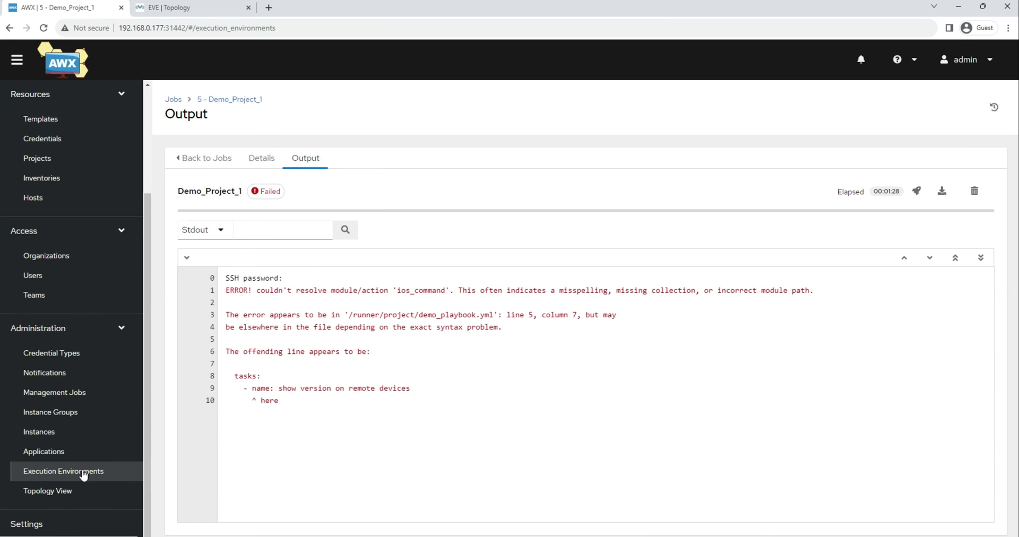
click(64, 472)
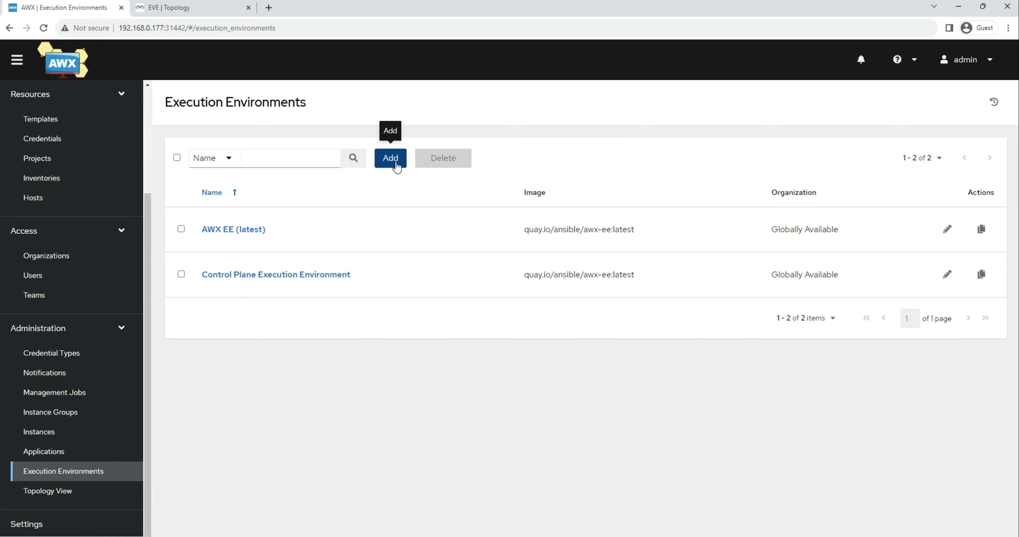
- Add a new execution environment named Ansible_custom_exe_ee_v1, image left blank for now
click(389, 158)
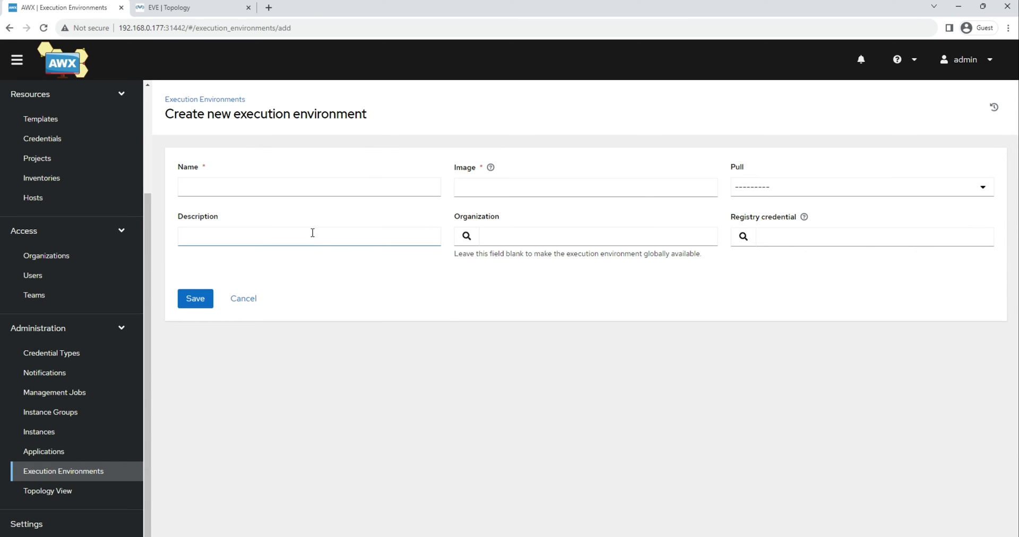
click(309, 187)
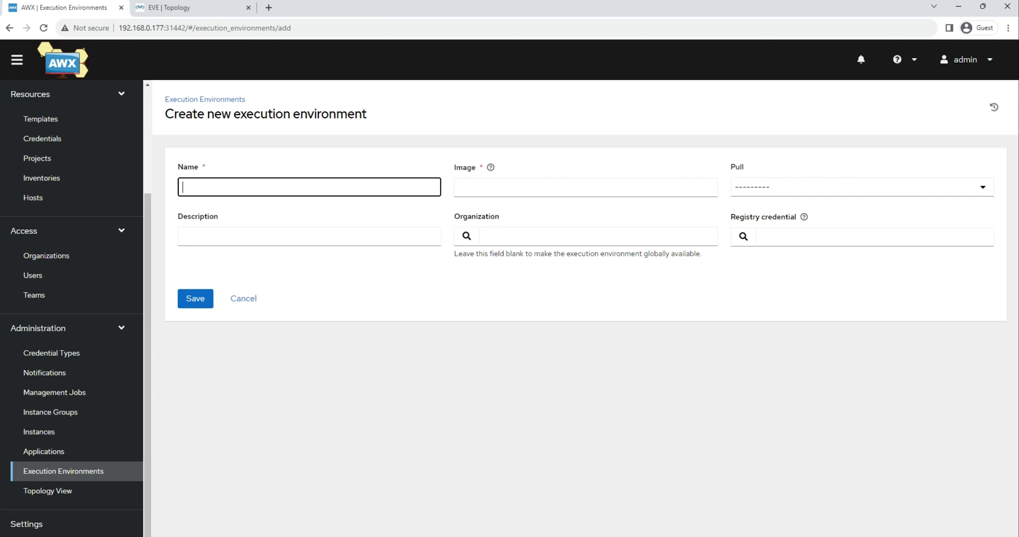
text(Ansible)
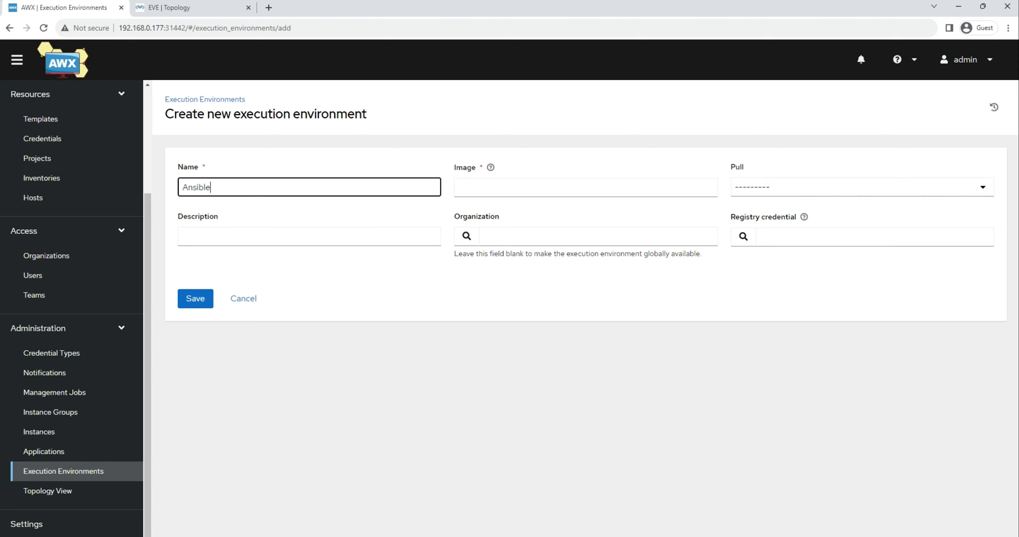
text(_cs)
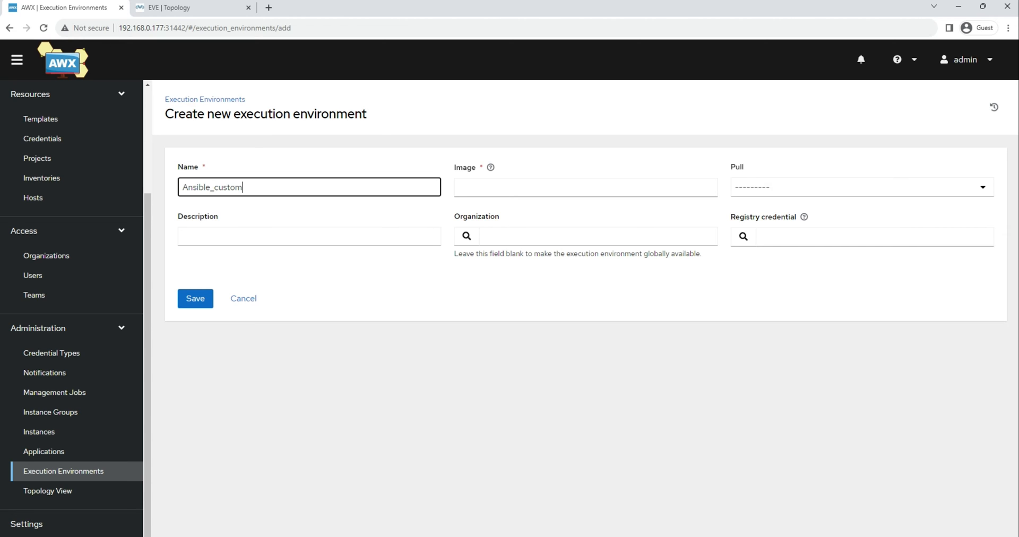
text(_exe_ee_)
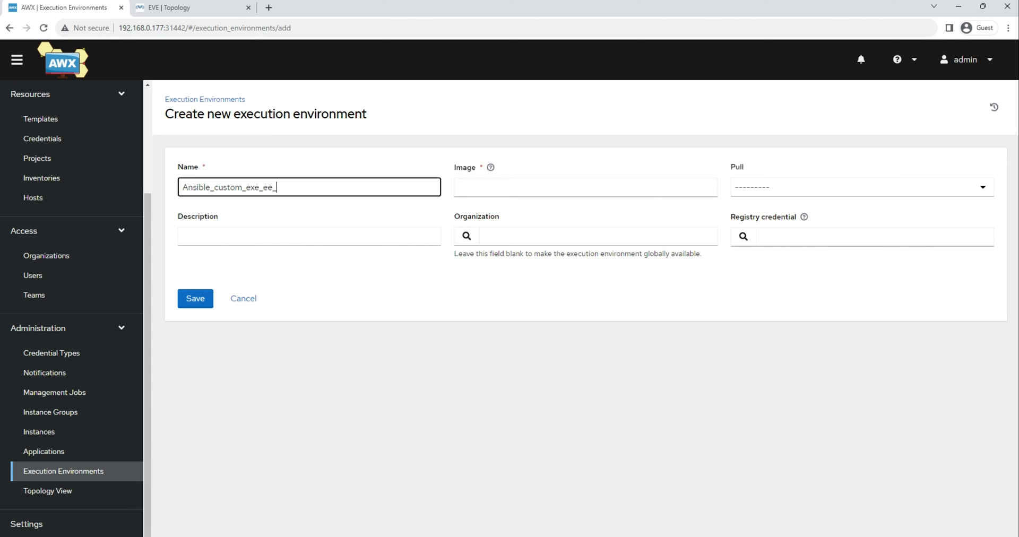
text(v1)
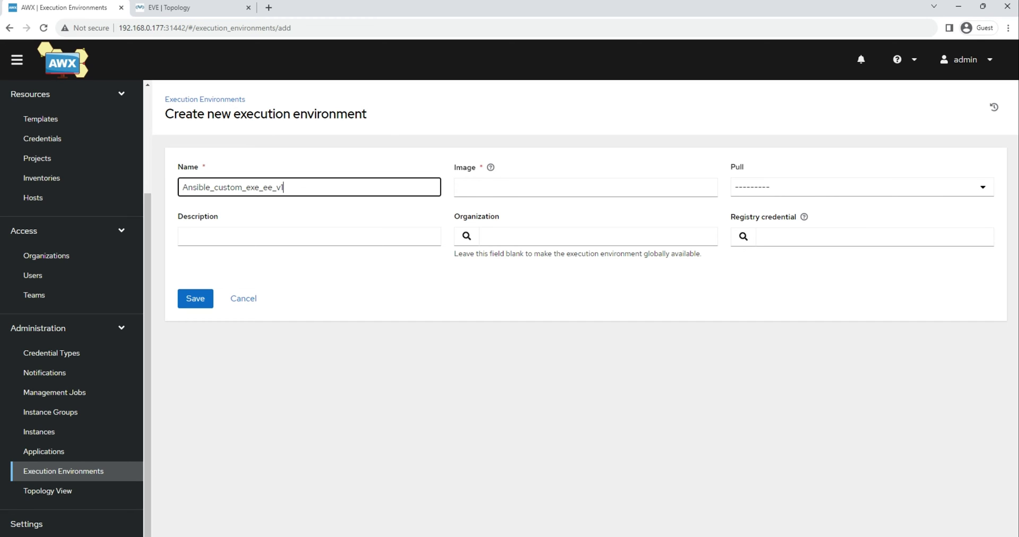
click(585, 186)
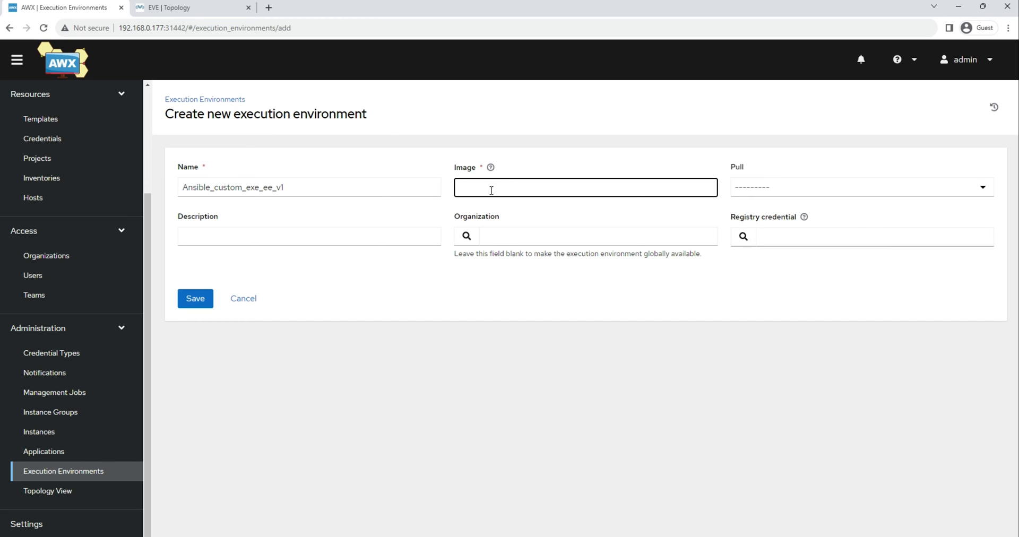
click(585, 187)
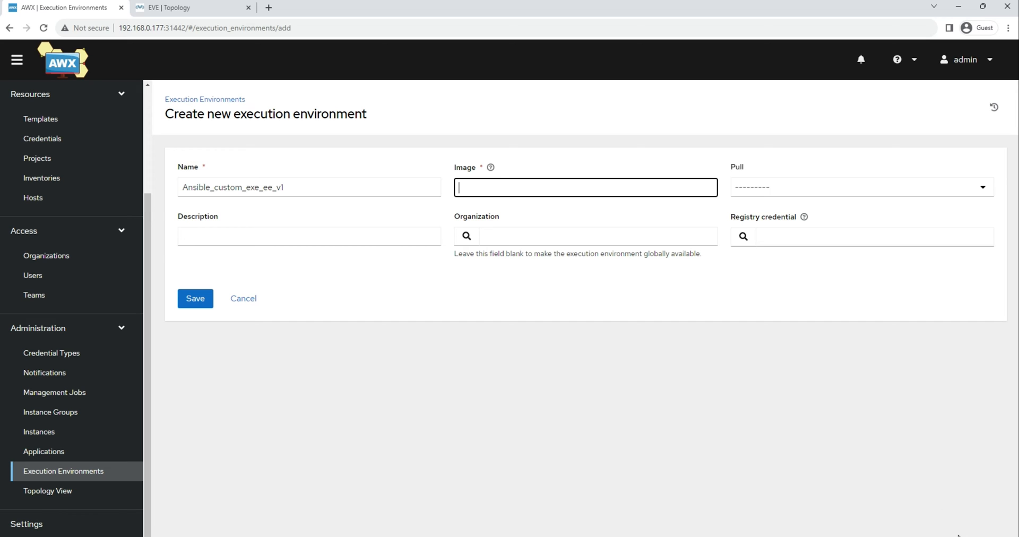
click(195, 298)
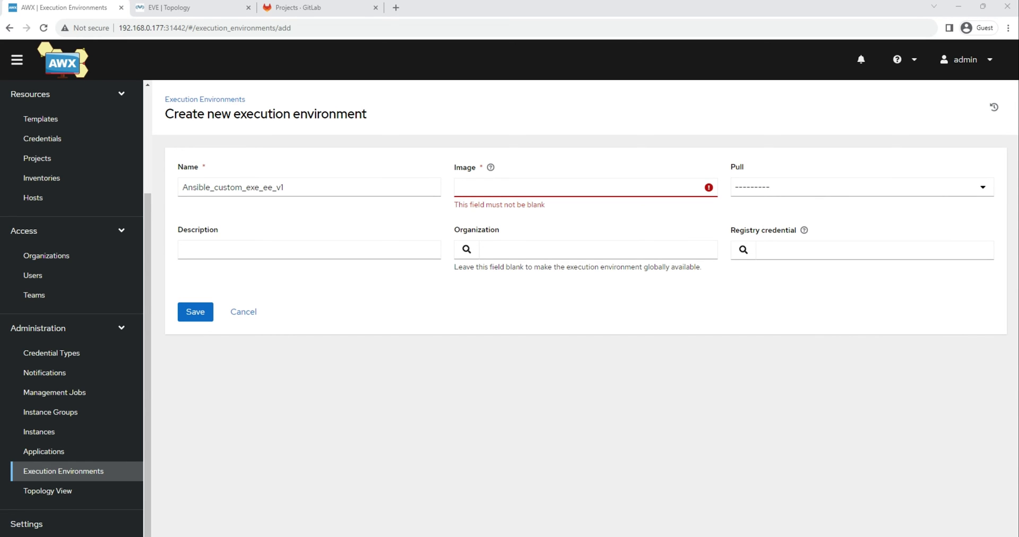
- Copy the ansible_awx_ee_image path from the Ansible_awx_ee_image project's container registry
click(317, 7)
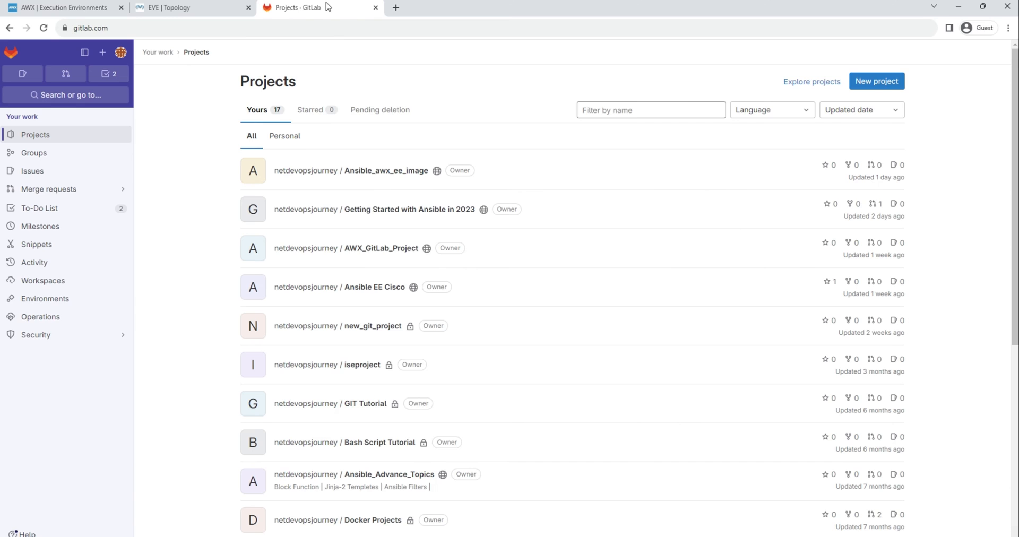
mouse_move(351, 170)
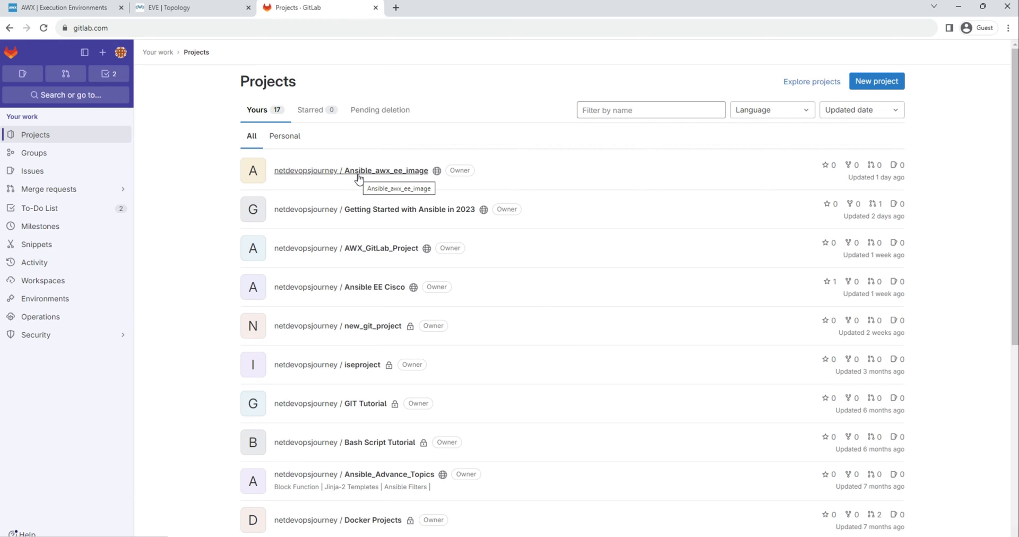
mouse_move(356, 187)
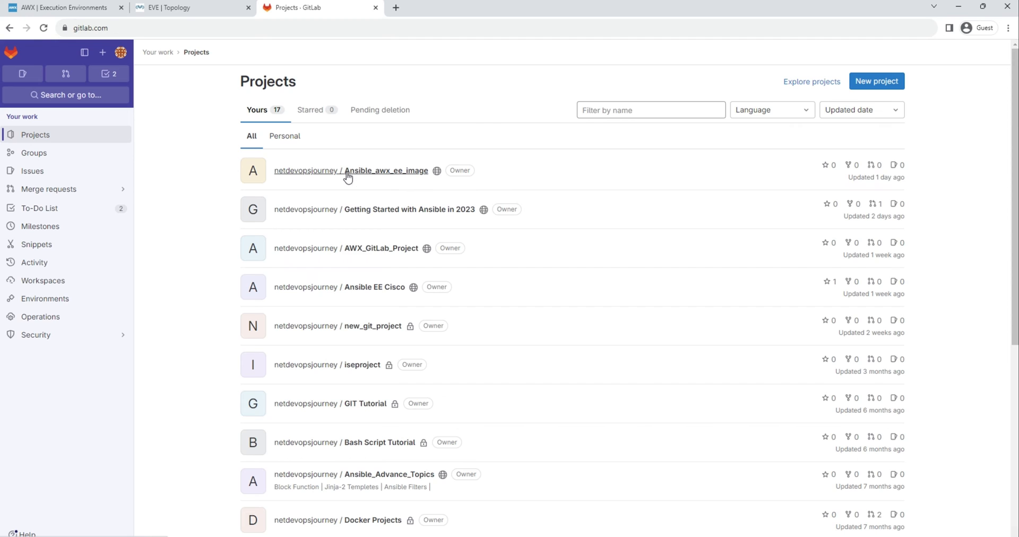
click(351, 170)
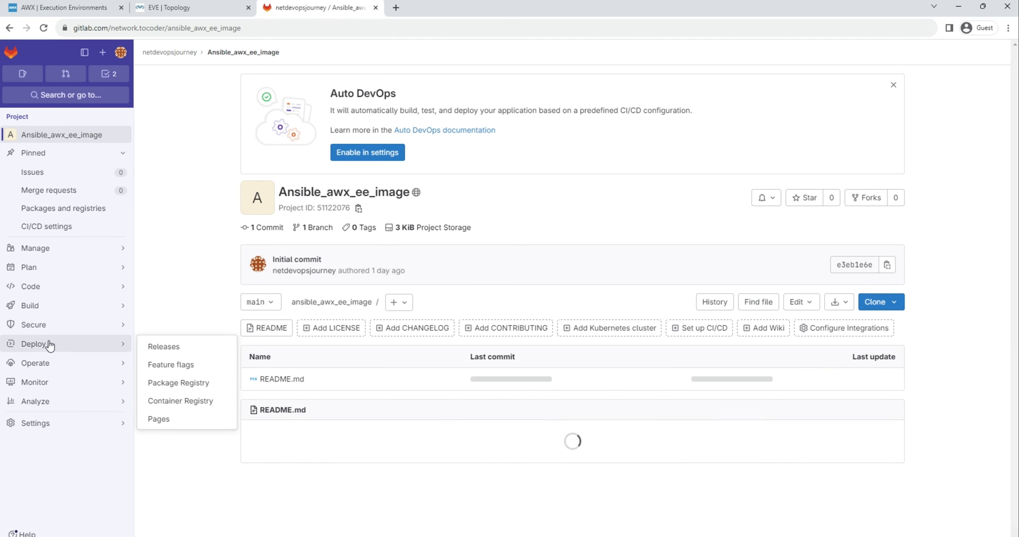
click(180, 400)
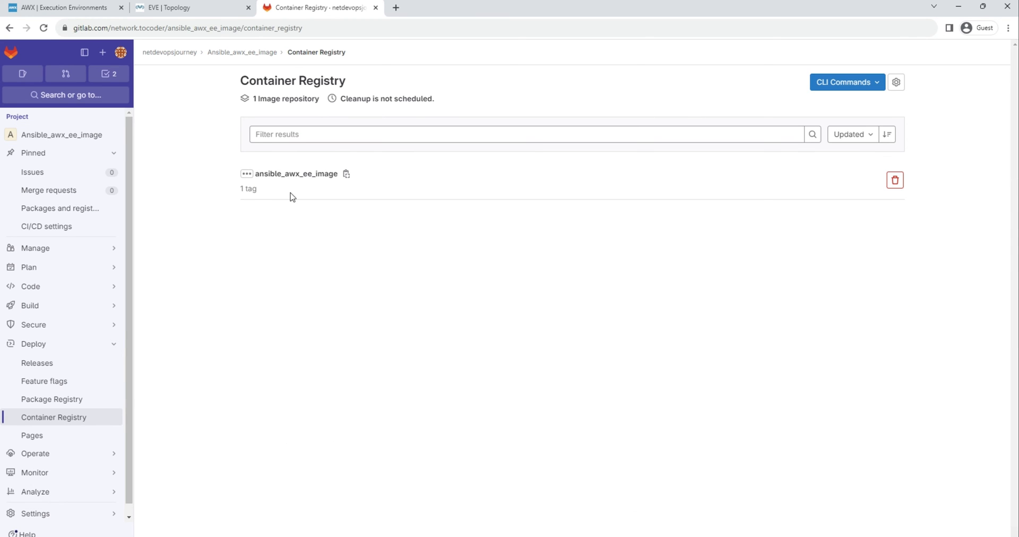
mouse_move(326, 197)
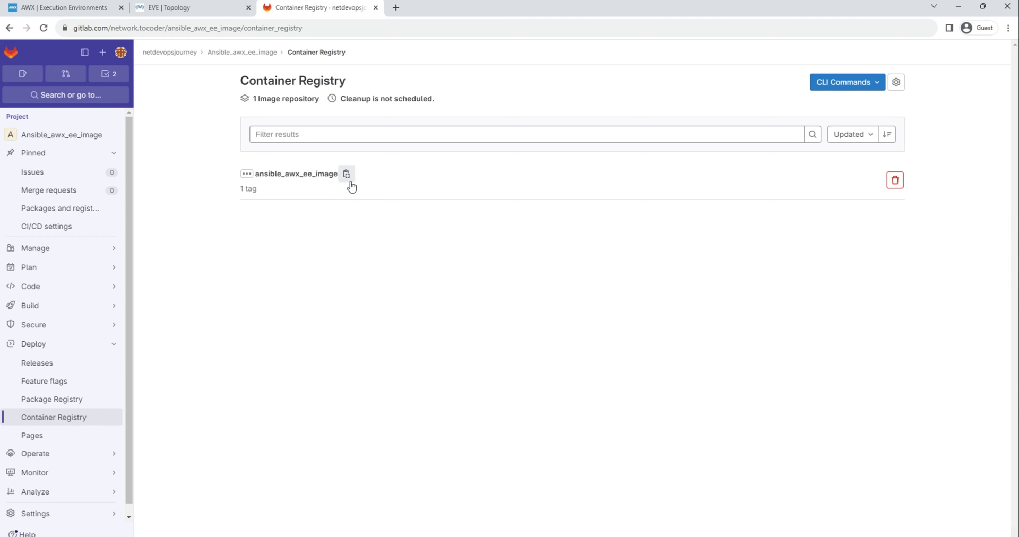
mouse_move(346, 174)
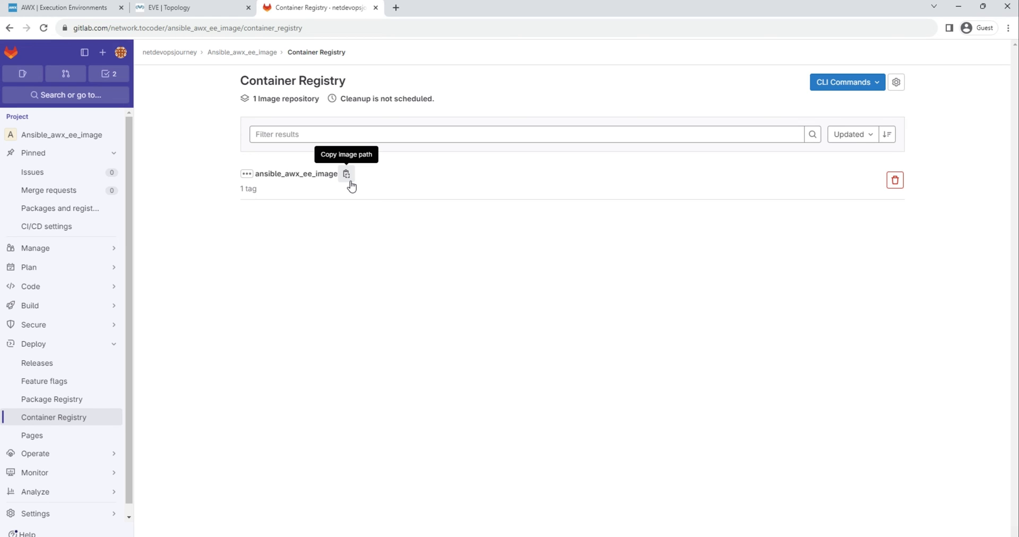
click(346, 174)
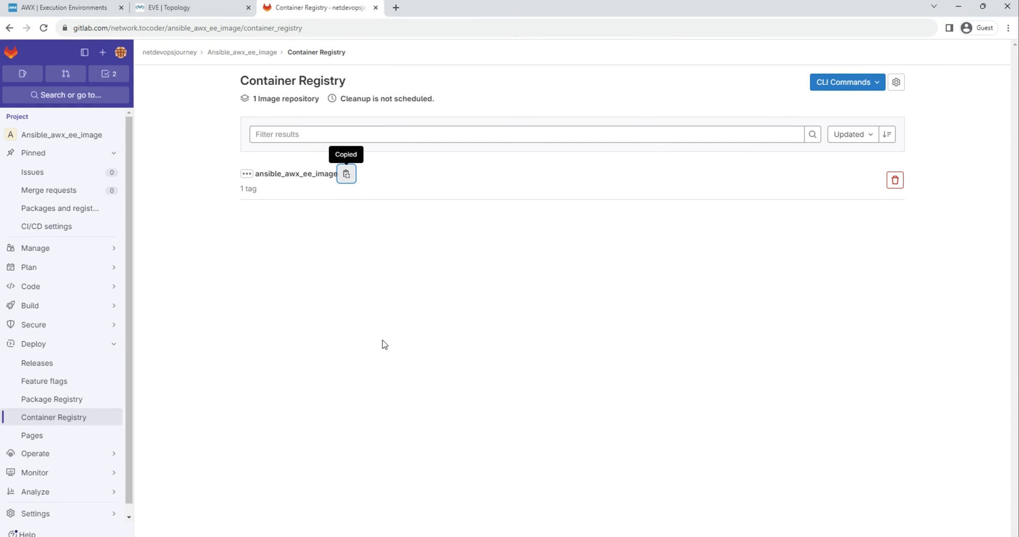
mouse_move(346, 174)
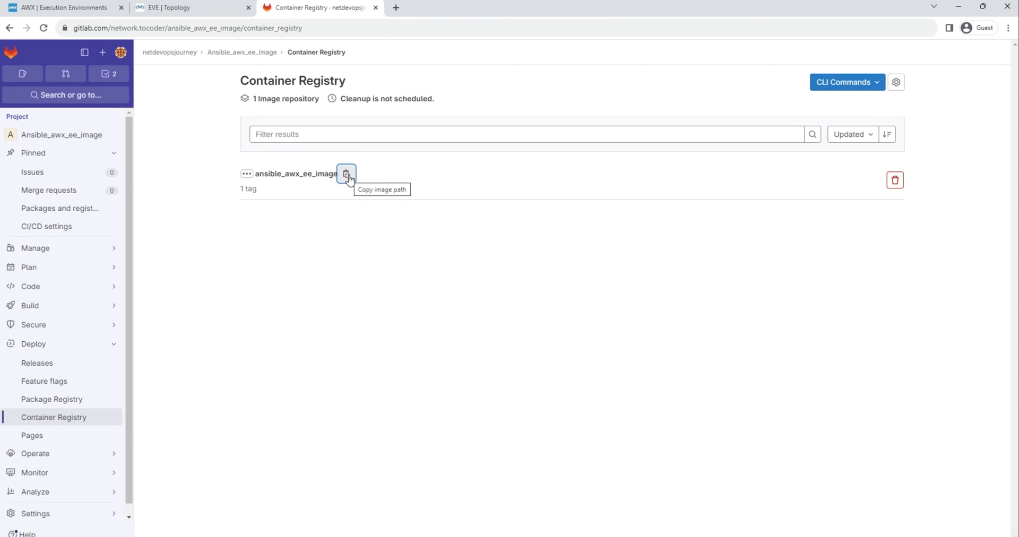
click(62, 8)
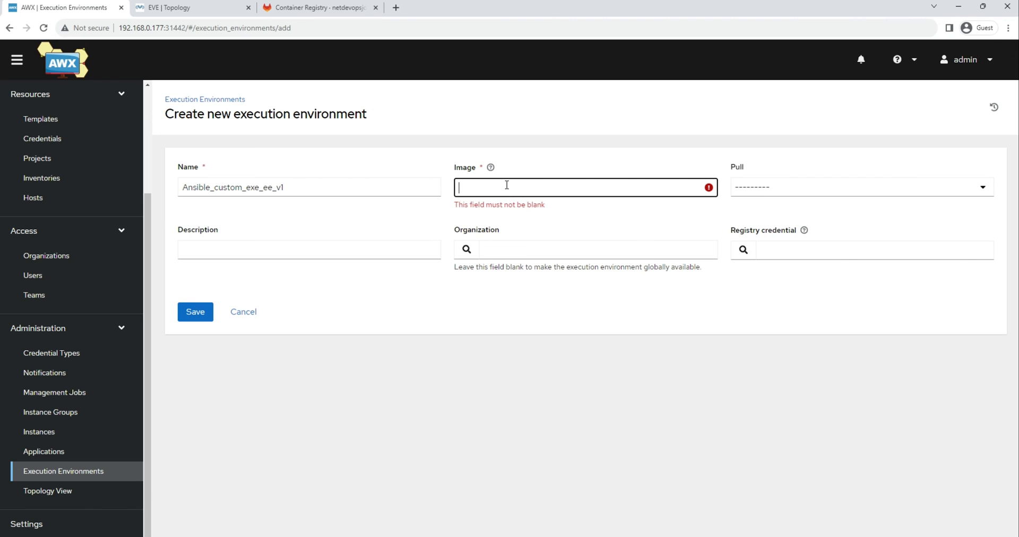
- Set the image to registry.gitlab.com/network.tocoder/ansible_awx_ee_image and review pull policy choices
text(registry.gitlab.com/network.tocoder/ansible_awx_ee_image)
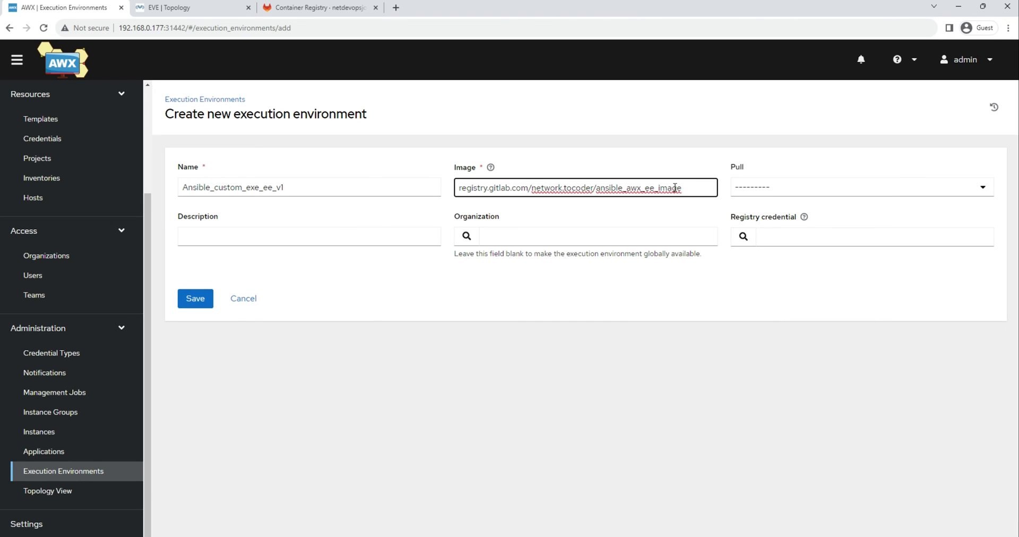
click(857, 187)
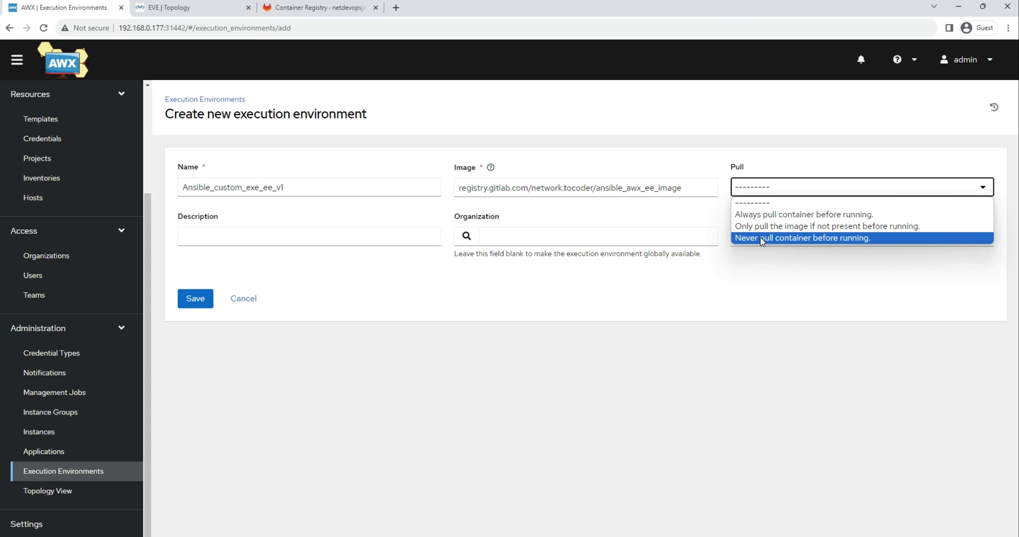
mouse_move(764, 203)
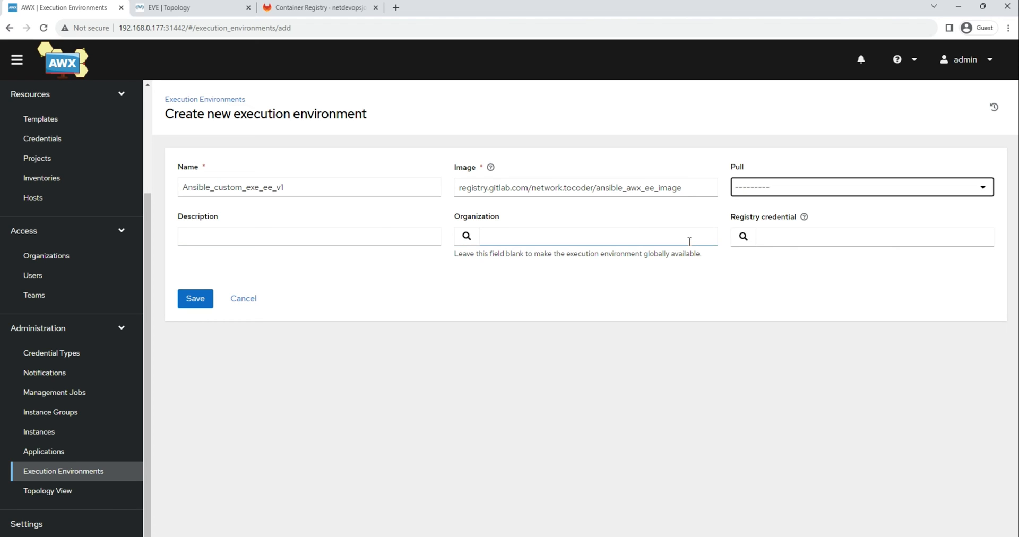
click(870, 236)
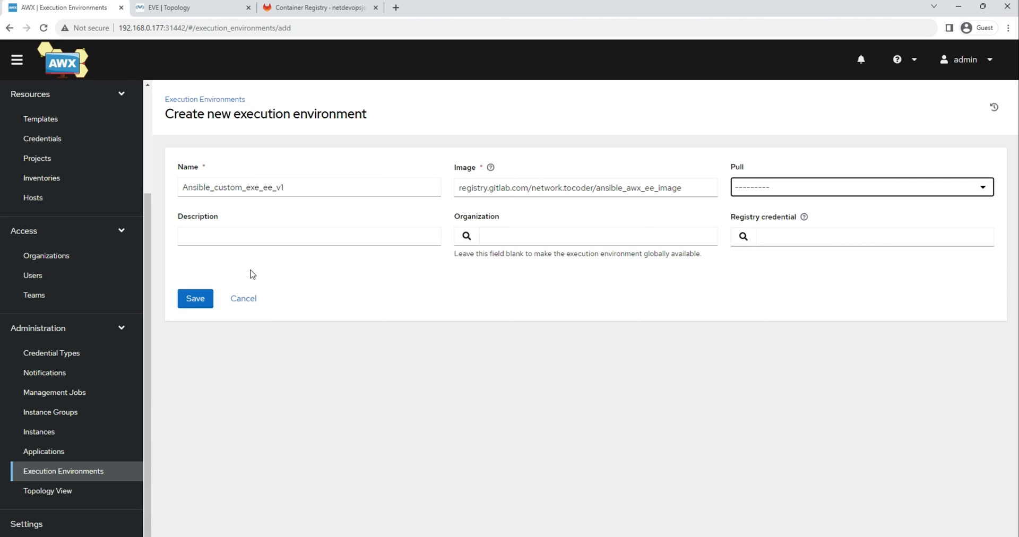
- Save Ansible_custom_exe_ee_v1 and review its details: GitLab image, globally available, pull Missing
click(195, 299)
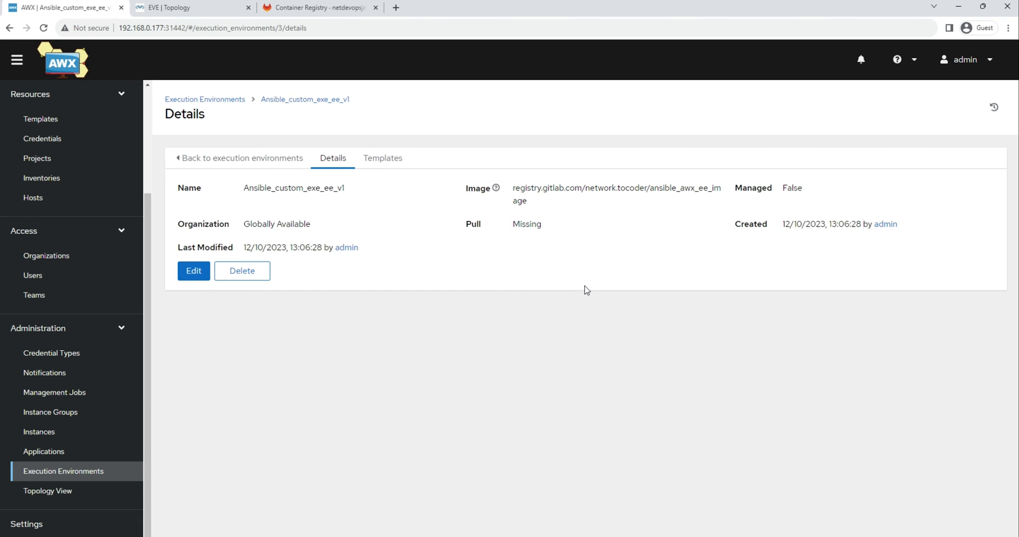
mouse_move(59, 479)
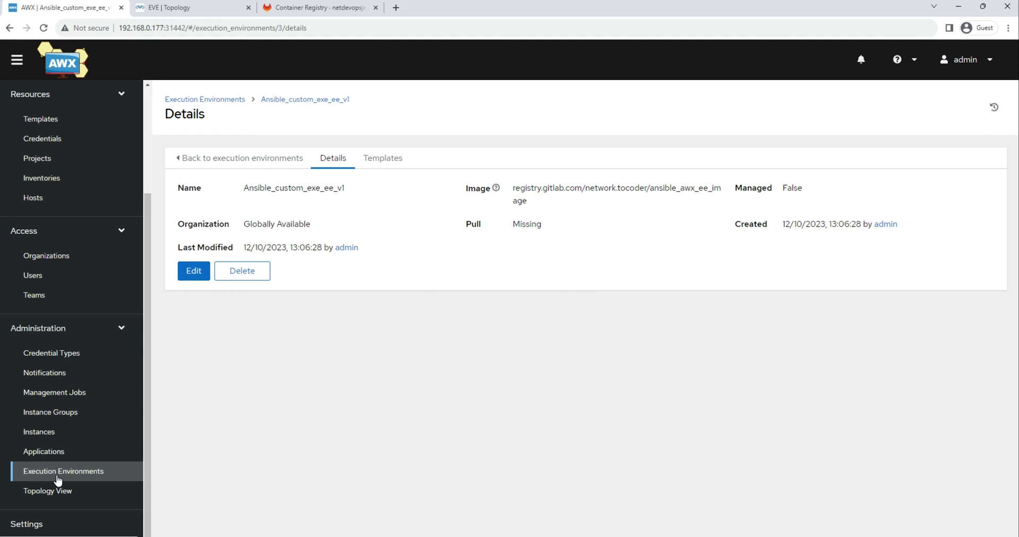
mouse_move(382, 158)
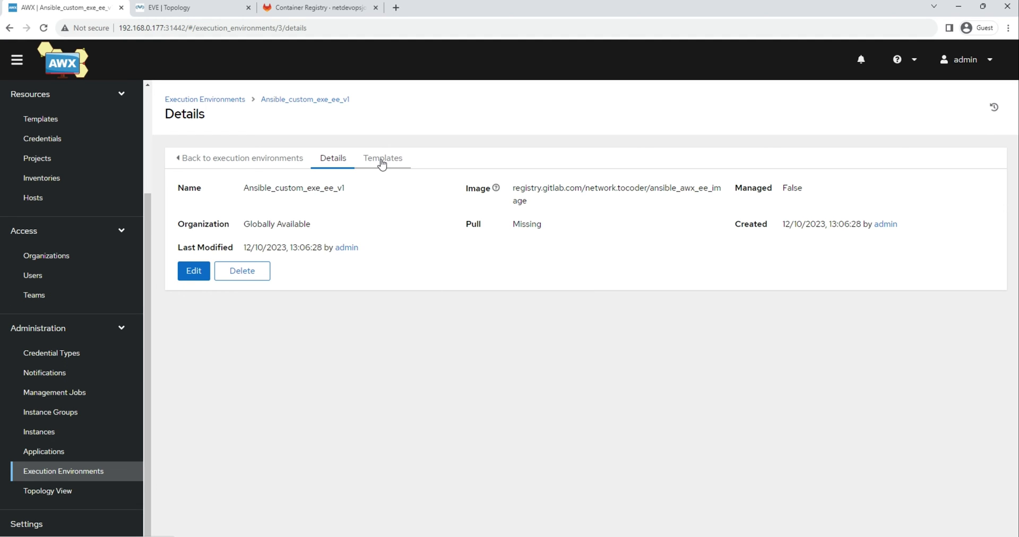
mouse_move(322, 291)
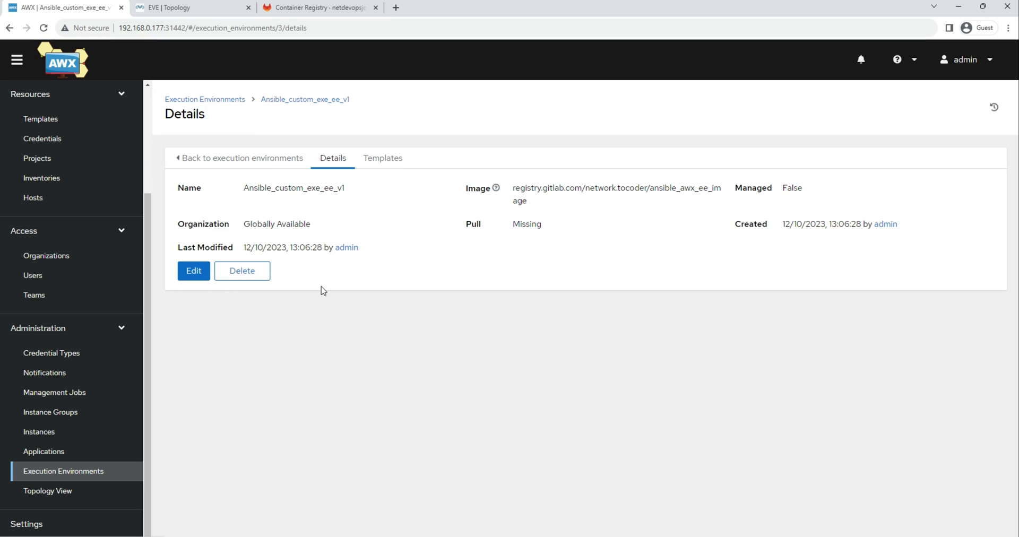
mouse_move(414, 226)
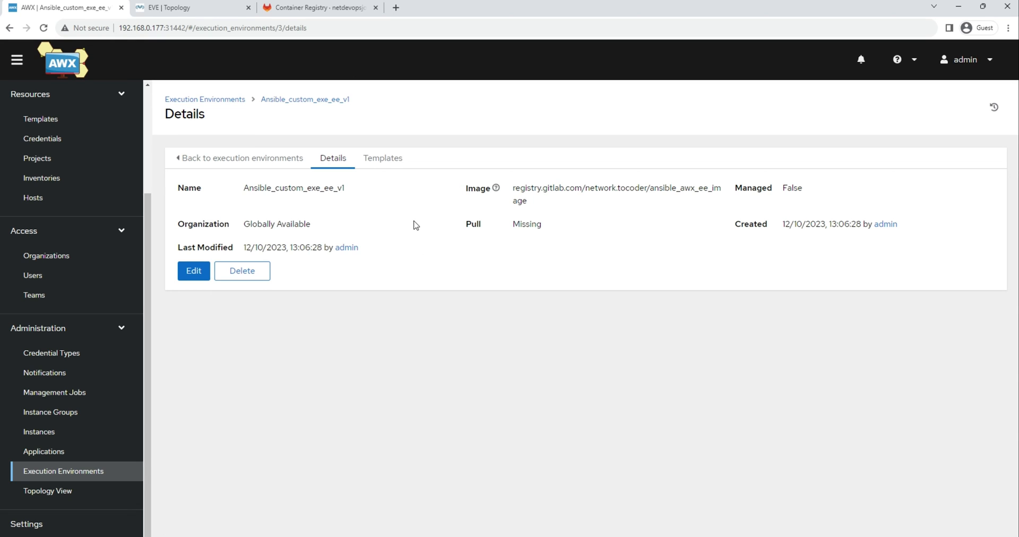
mouse_move(143, 334)
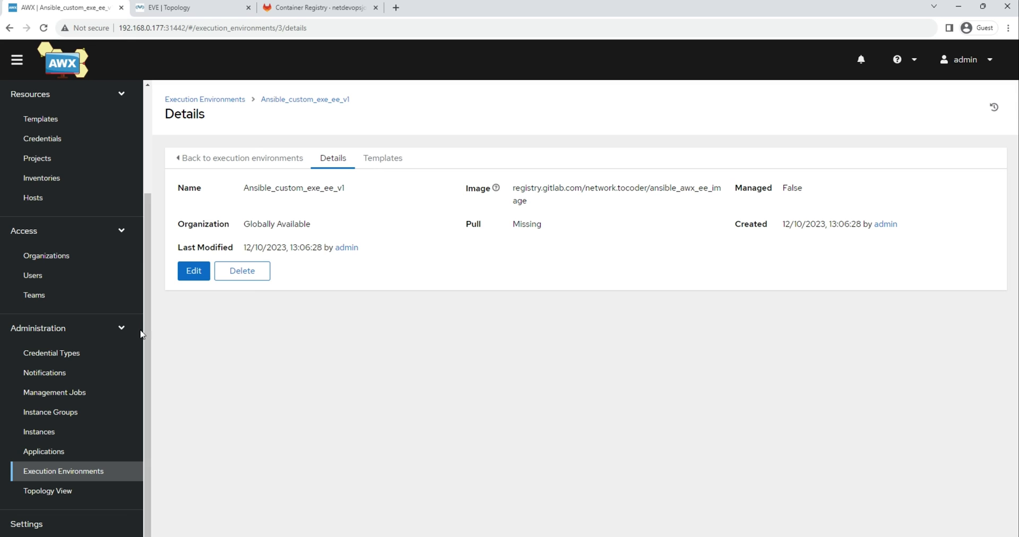
scroll(down, 3)
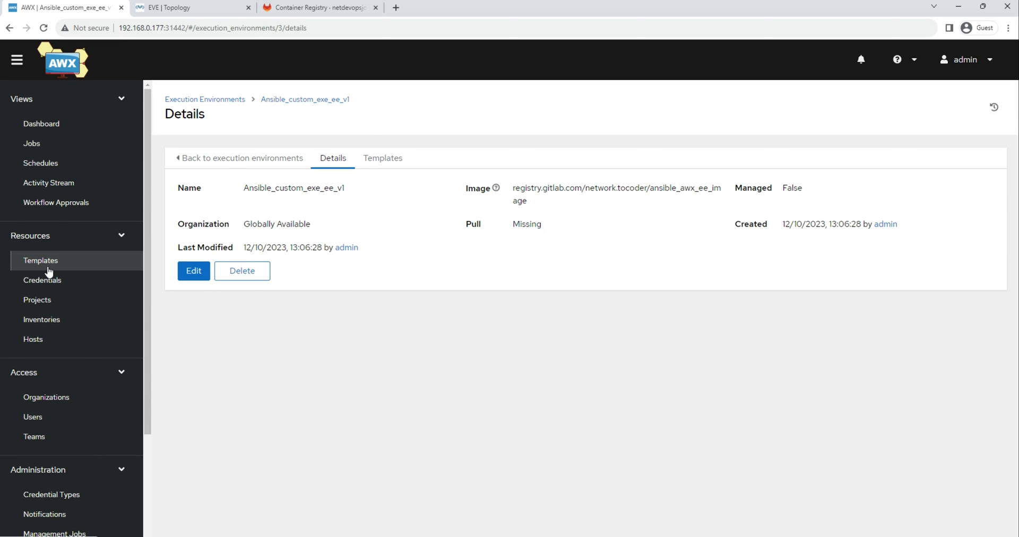
- Edit the Demo_Project_1 job template from Templates, glancing at the EVE topology tab
click(40, 260)
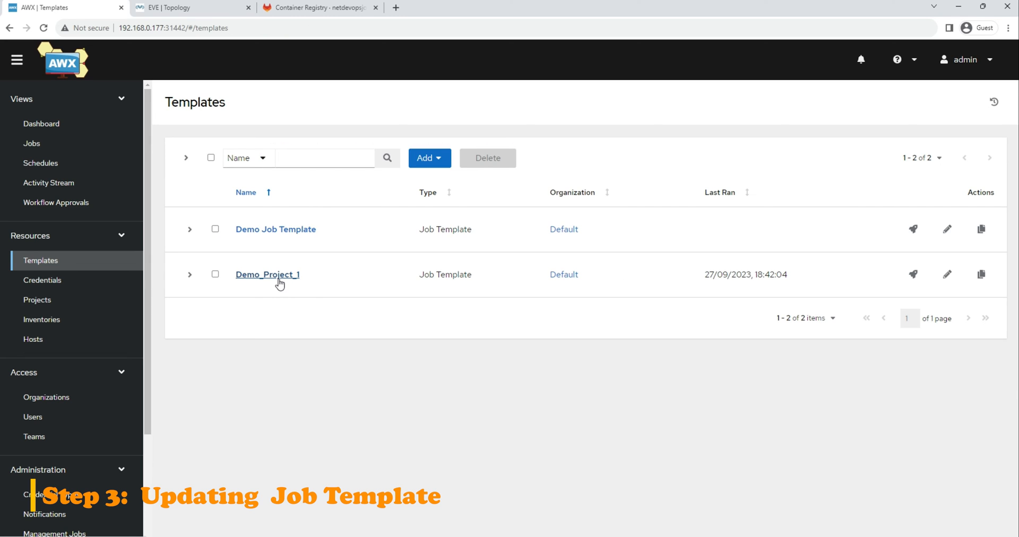
click(267, 275)
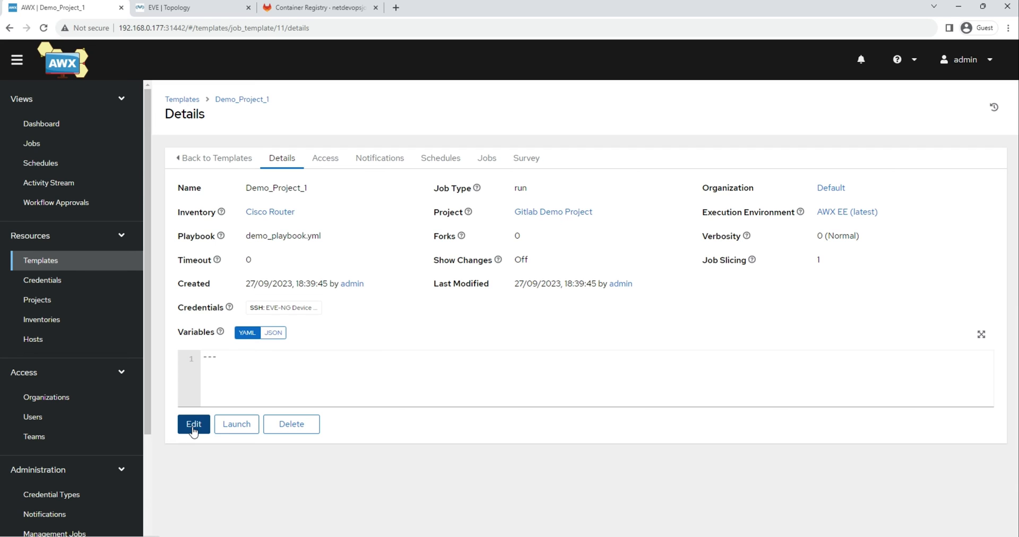
click(194, 423)
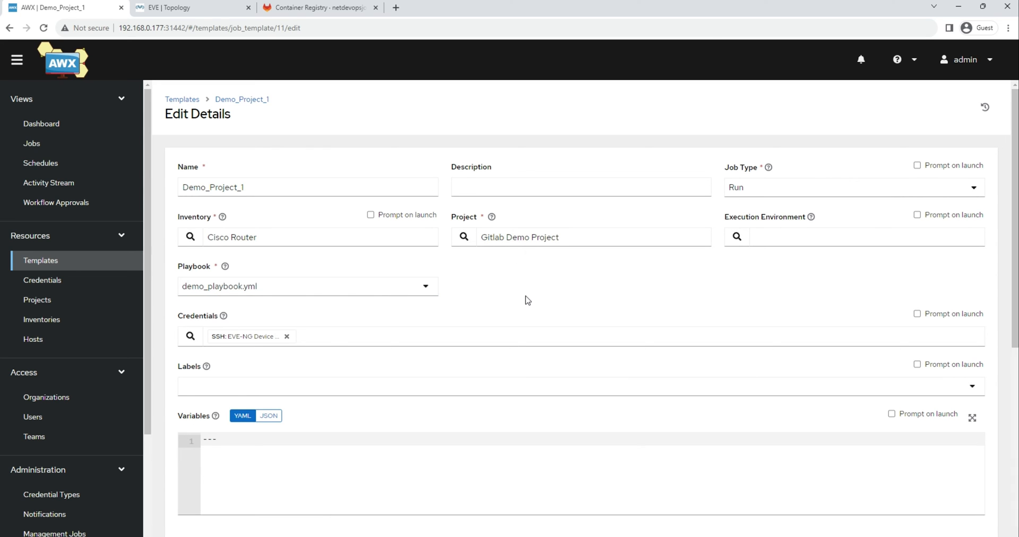
click(307, 187)
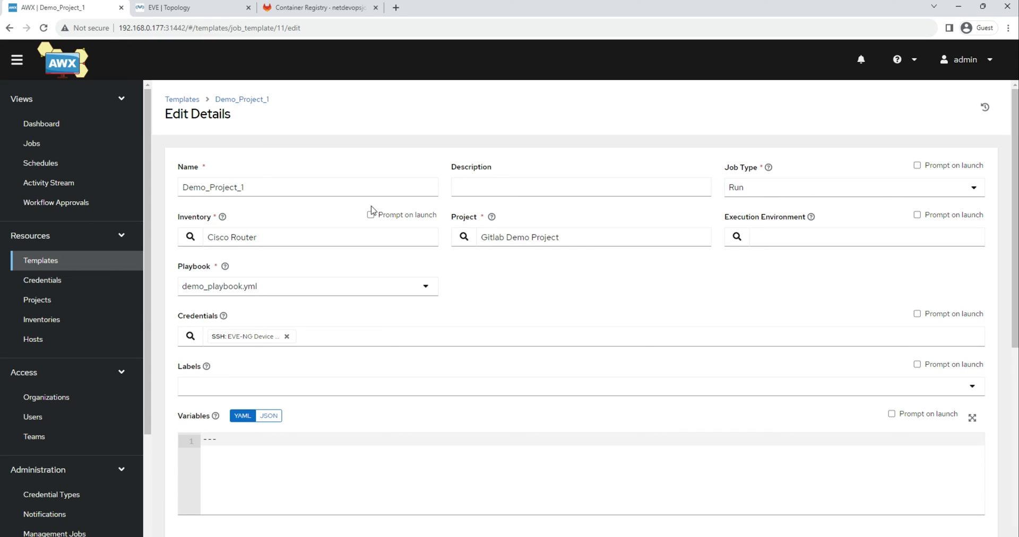
click(307, 237)
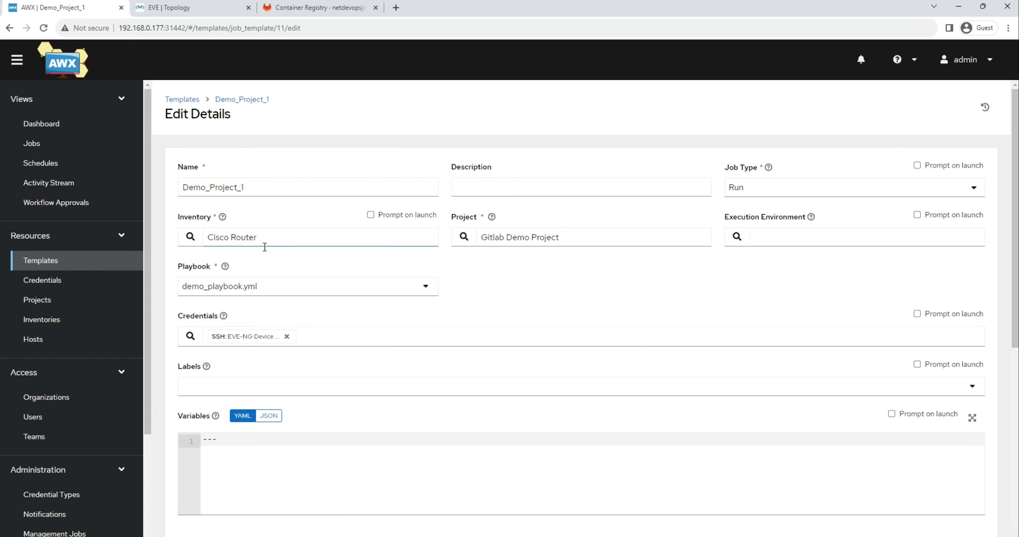
click(189, 7)
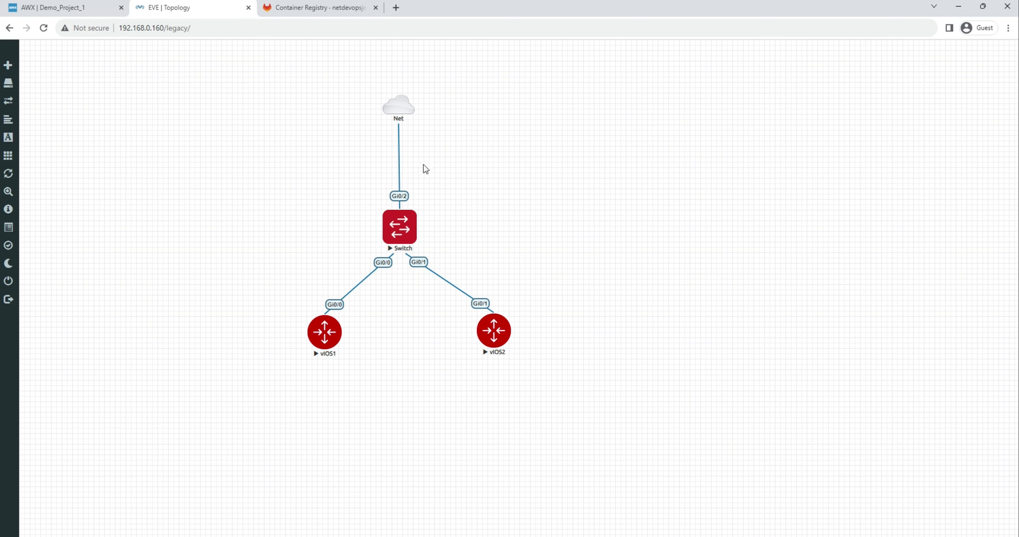
- Select Ansible_custom_exe_ee_v1 as the template's execution environment
click(61, 7)
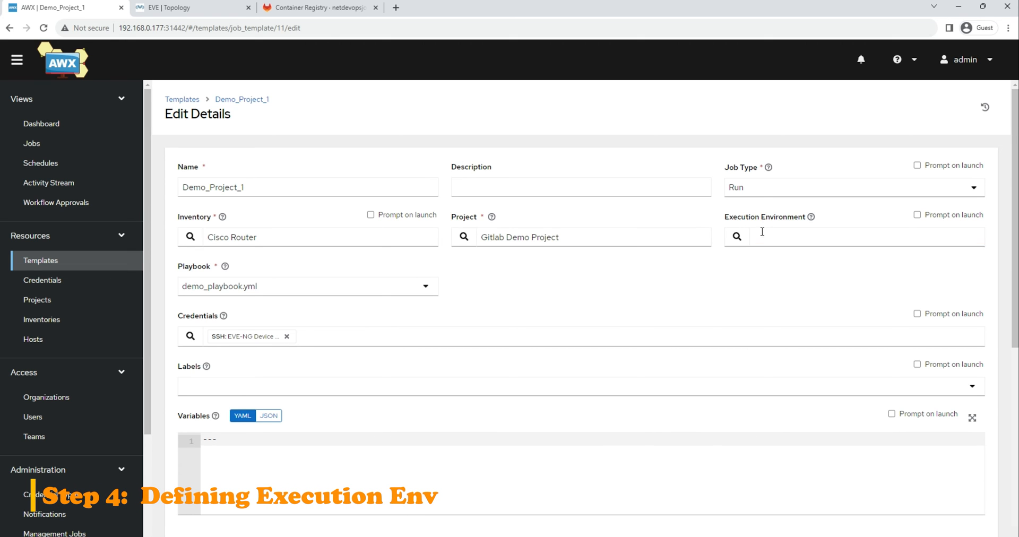
click(736, 235)
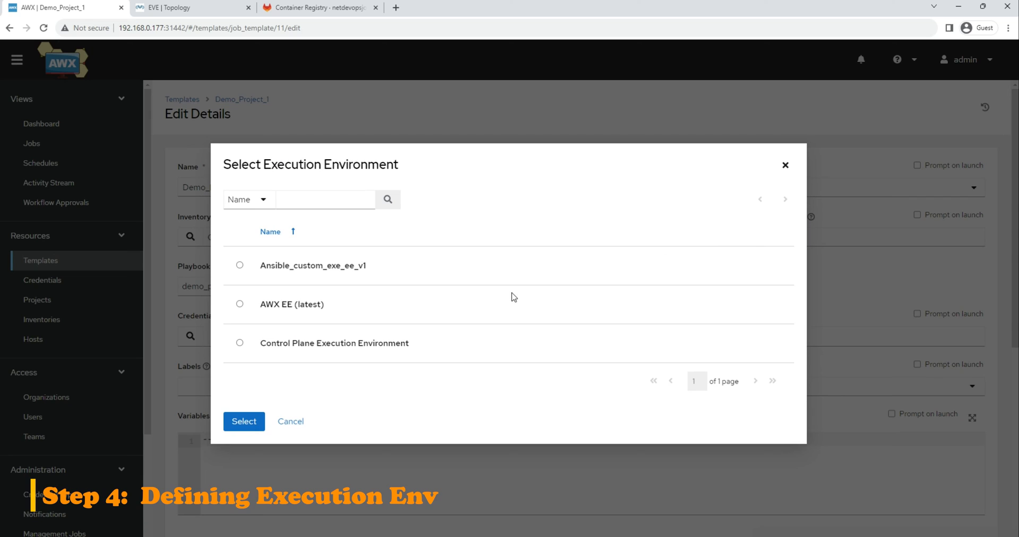
mouse_move(250, 241)
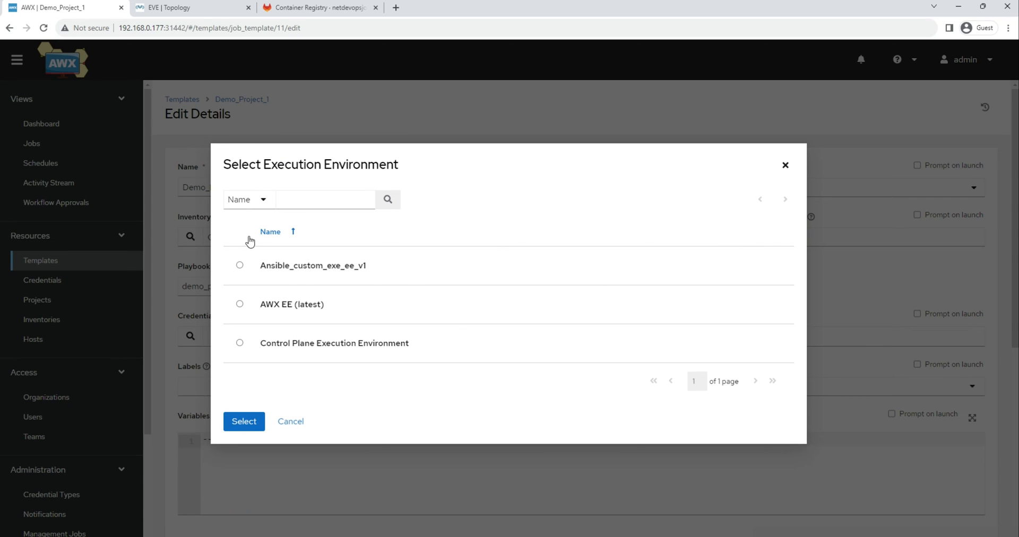
mouse_move(400, 266)
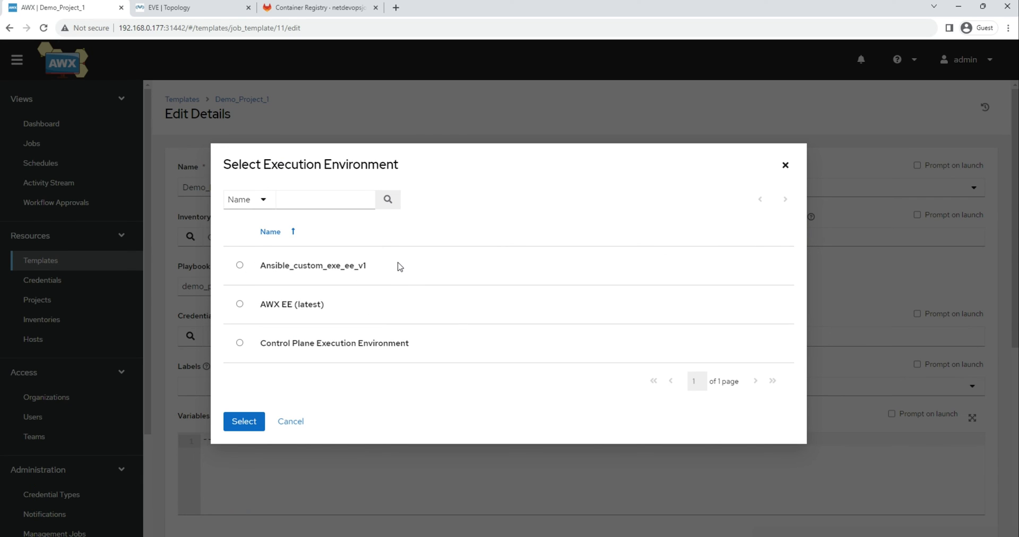
mouse_move(274, 325)
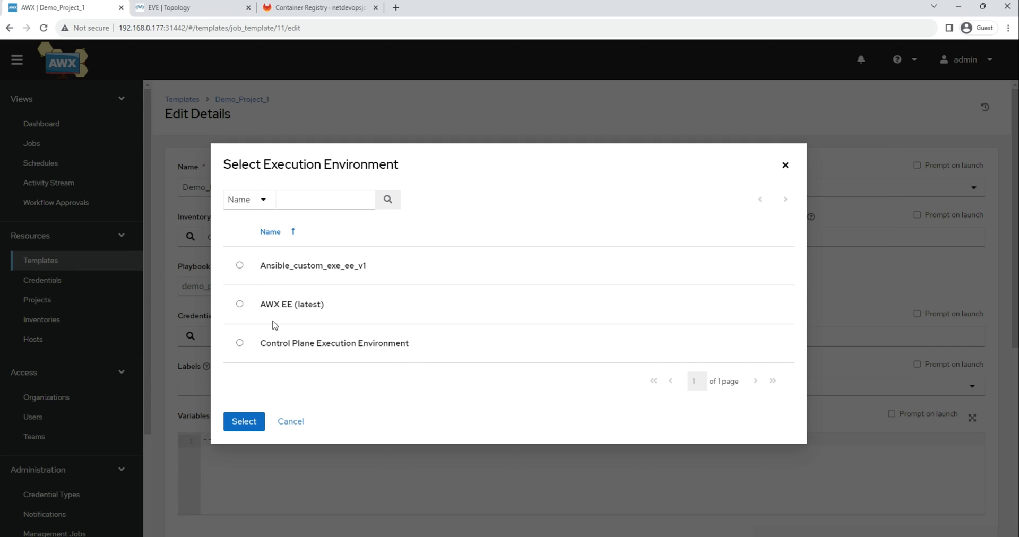
click(240, 264)
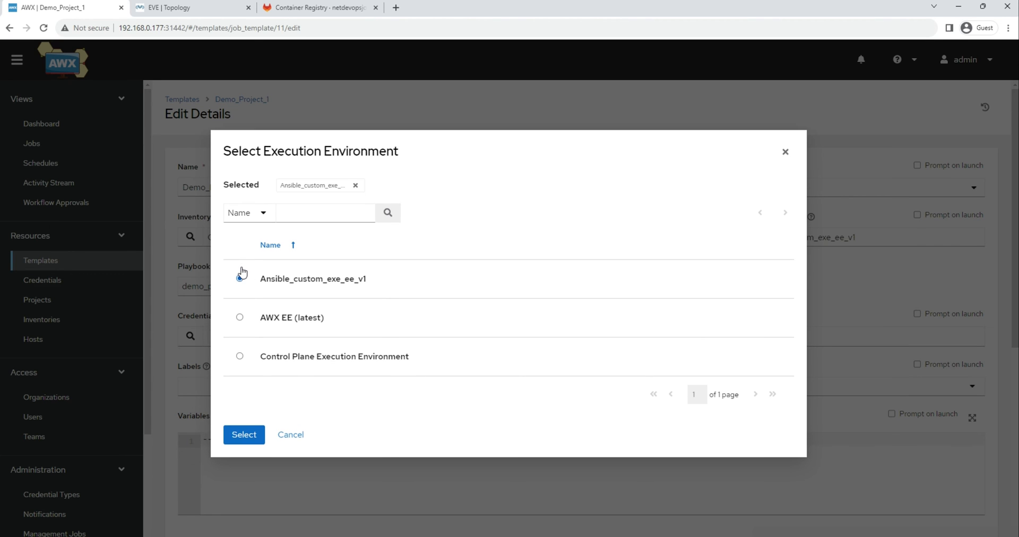
click(244, 434)
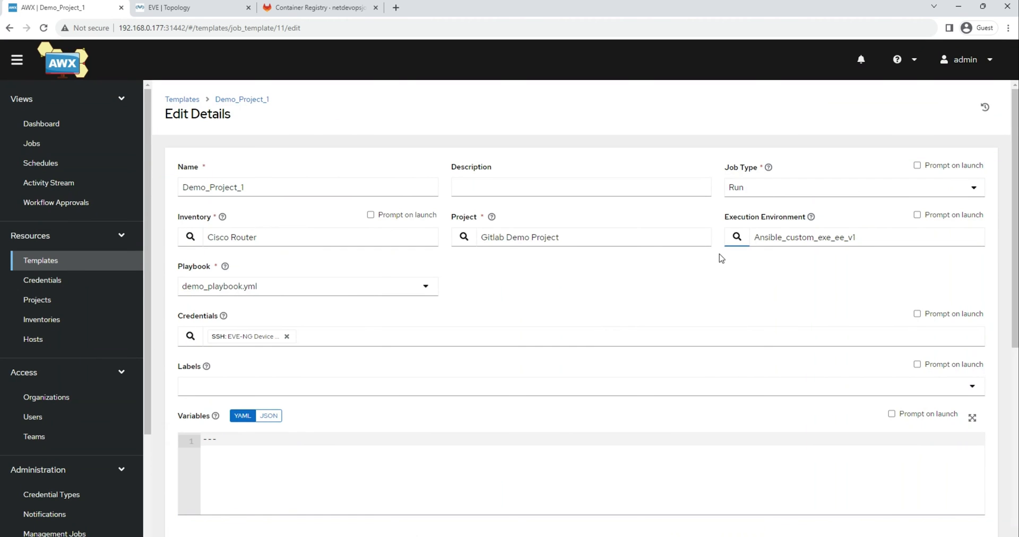
- Set verbosity to 3 (Debug) and save the Demo_Project_1 template
scroll(down, 3)
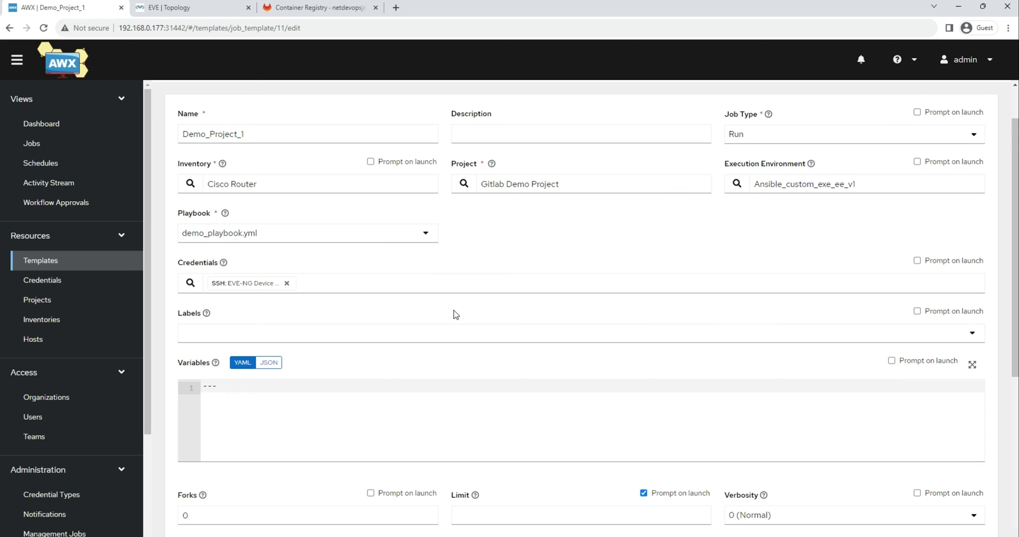
scroll(down, 3)
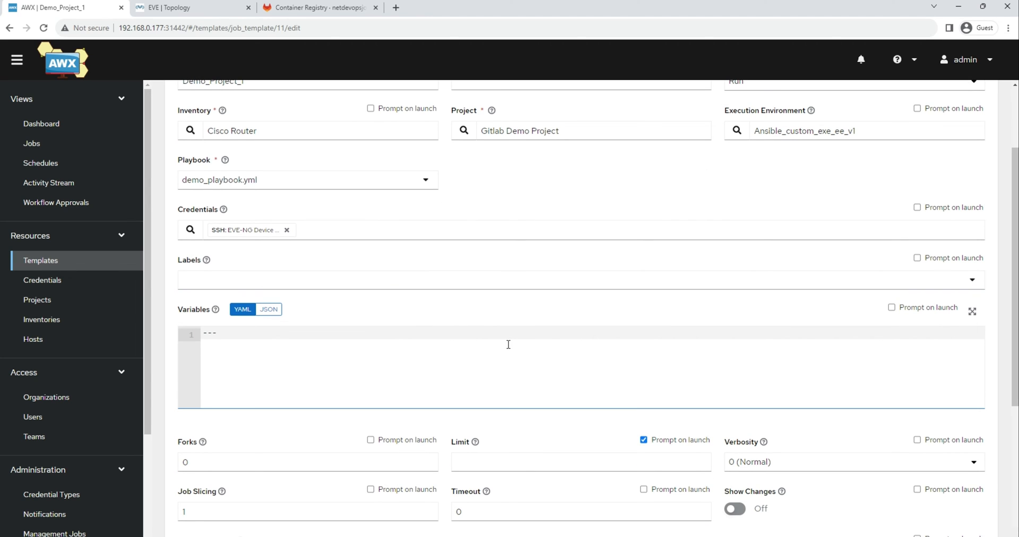
mouse_move(493, 345)
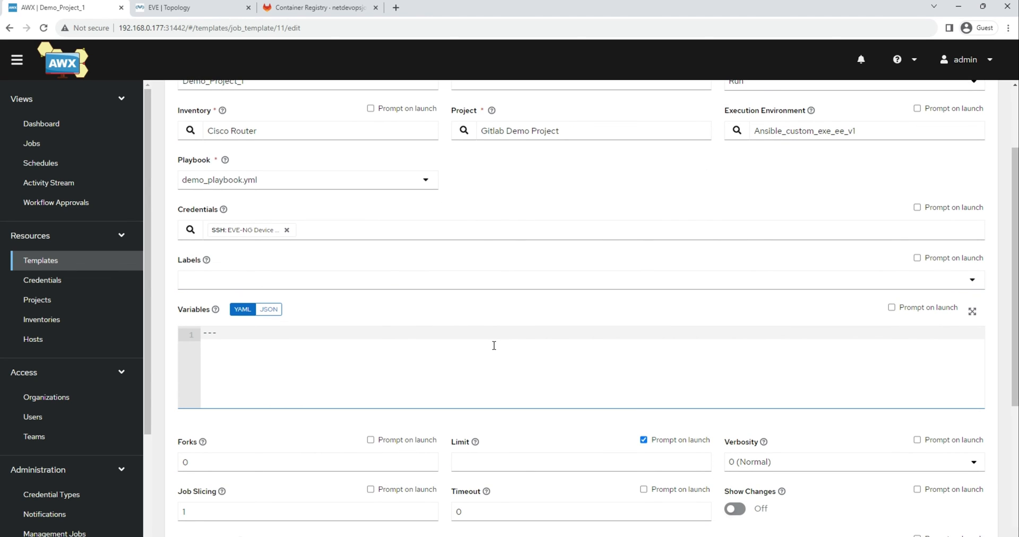
scroll(down, 3)
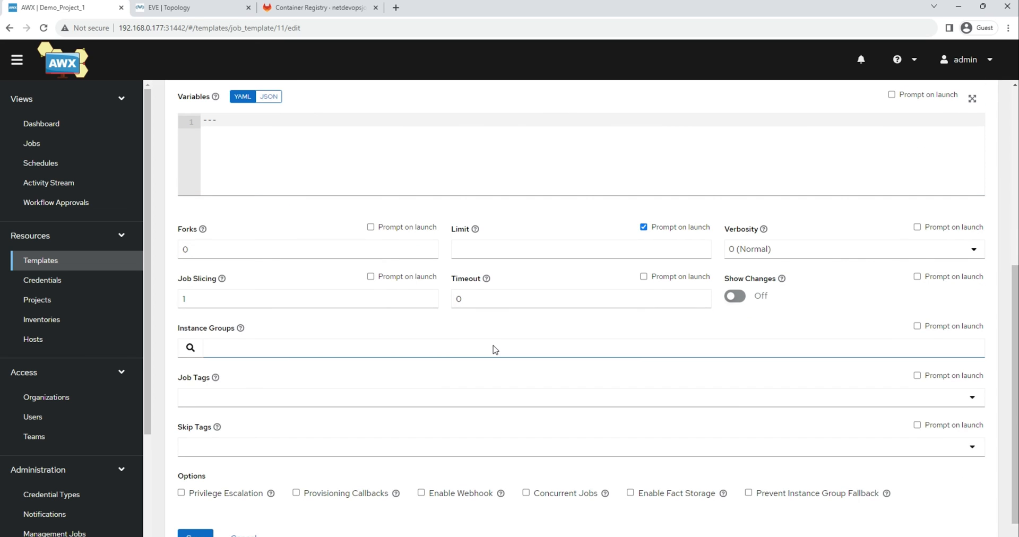
click(852, 249)
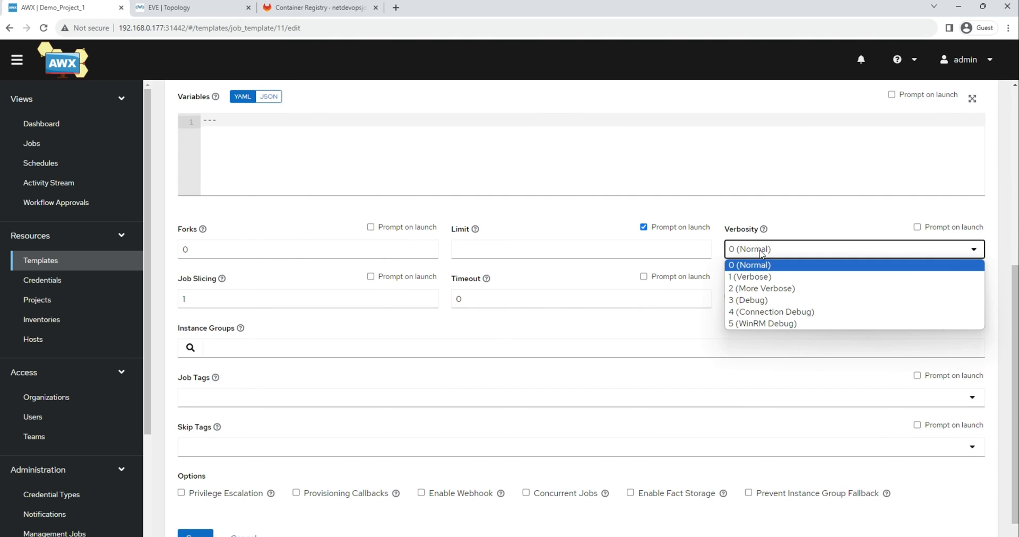
mouse_move(763, 300)
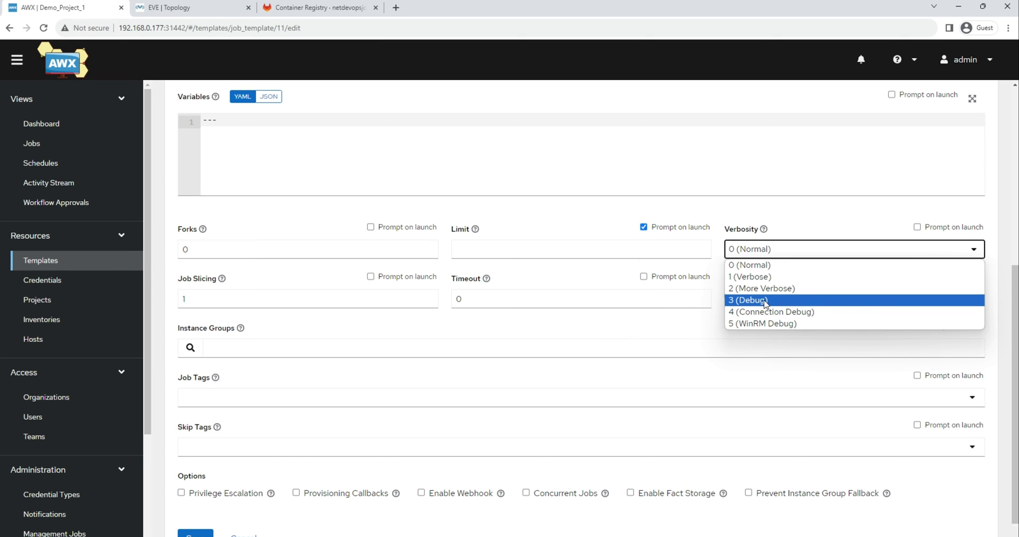
click(748, 299)
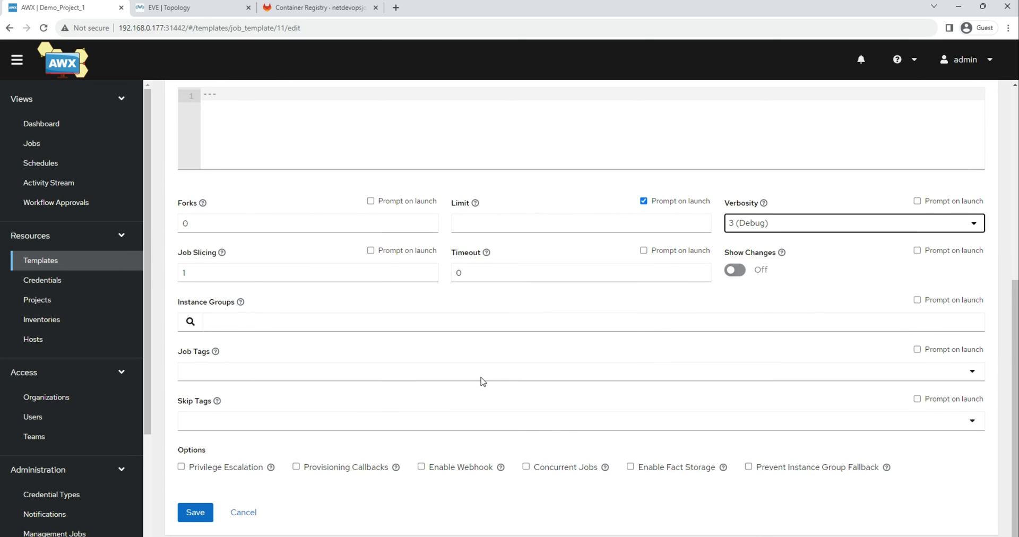
click(480, 371)
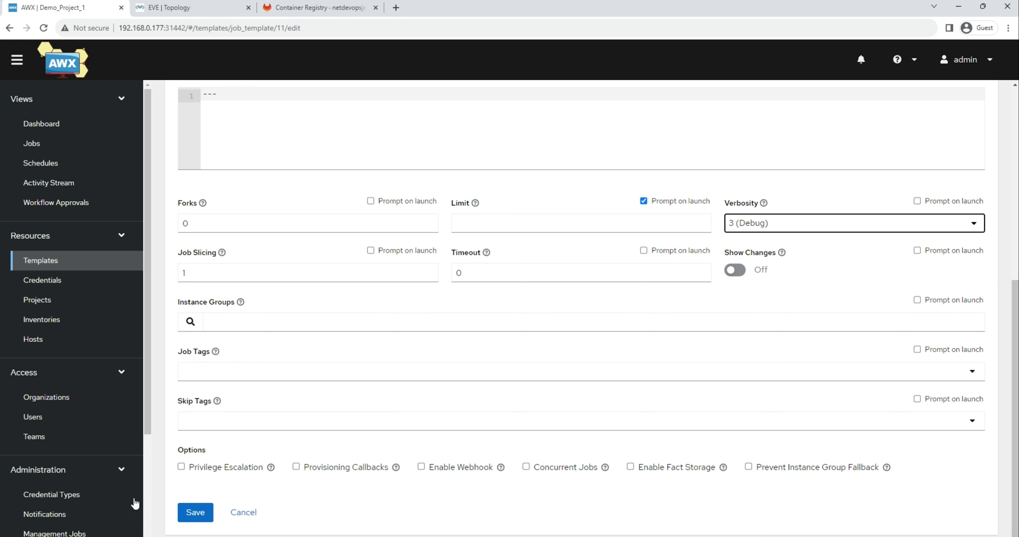
click(195, 513)
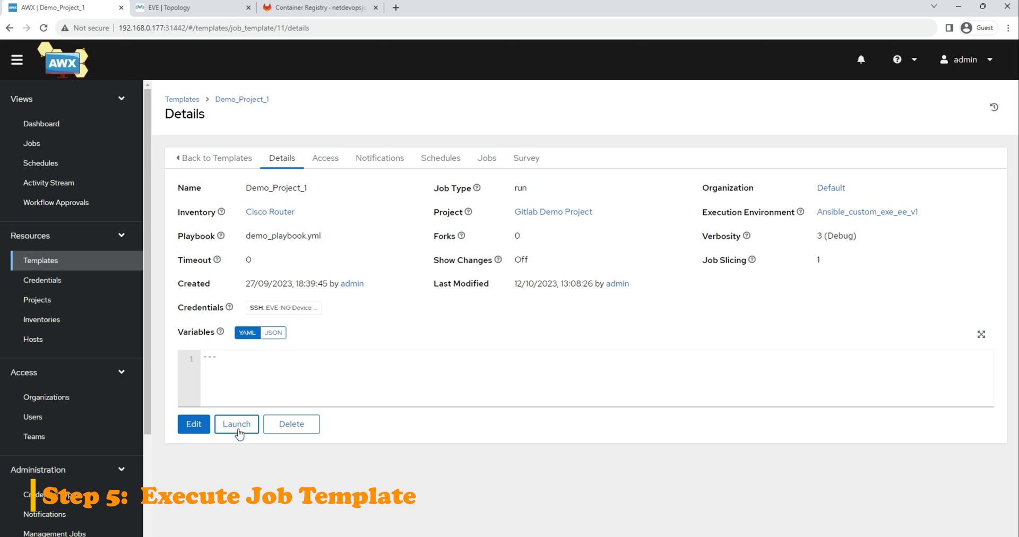
- Launch Demo_Project_1 through the prompts, starting job 7 in Pending state
click(235, 424)
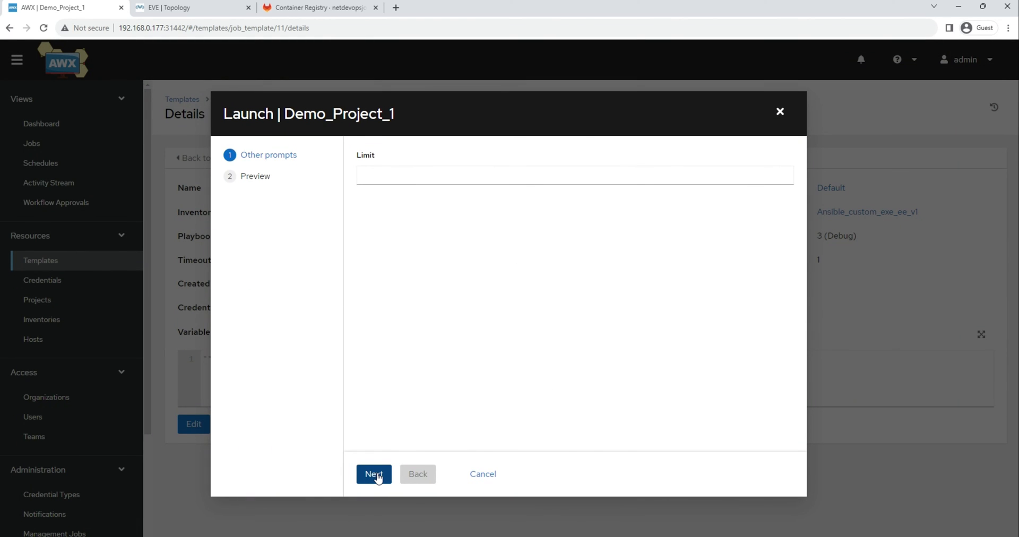
click(372, 473)
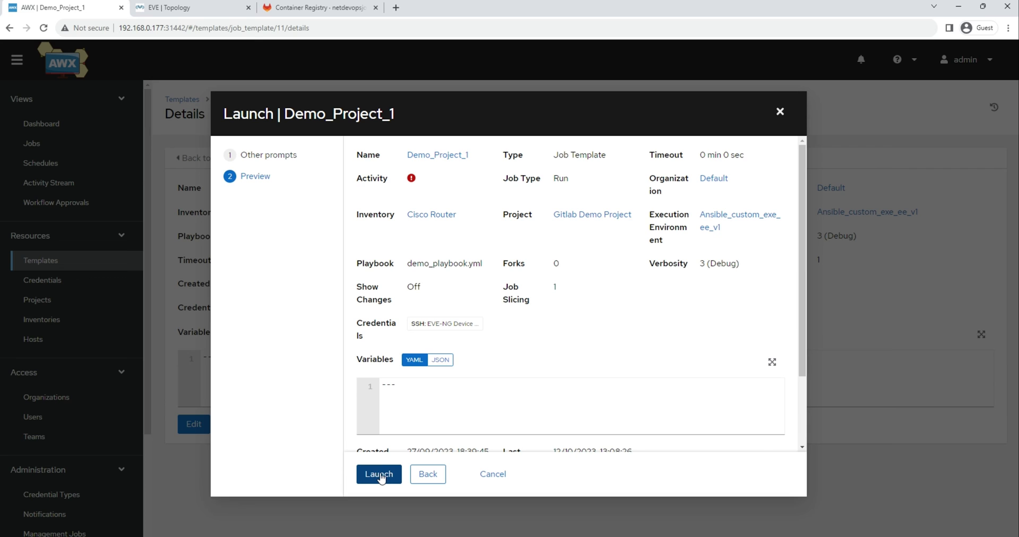
click(378, 474)
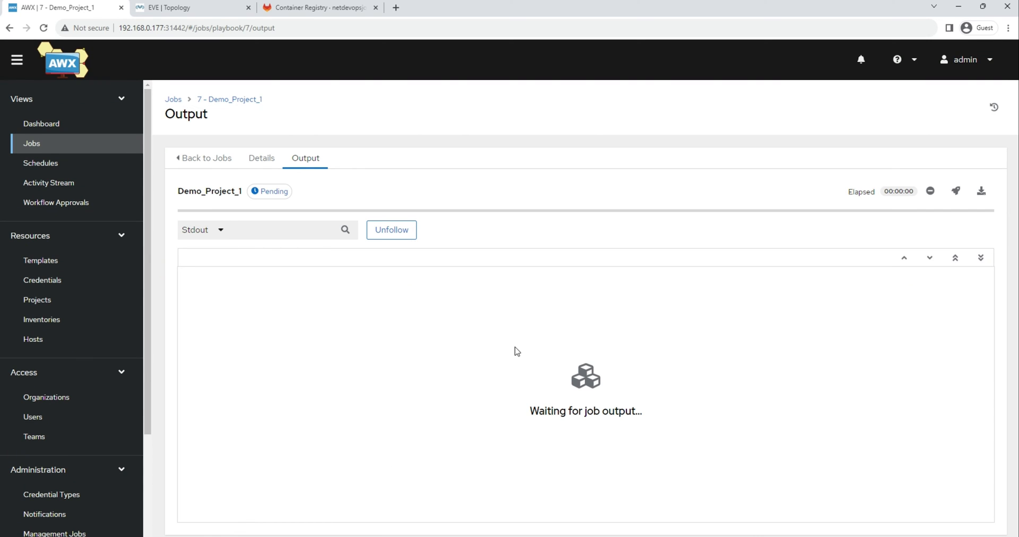
mouse_move(519, 347)
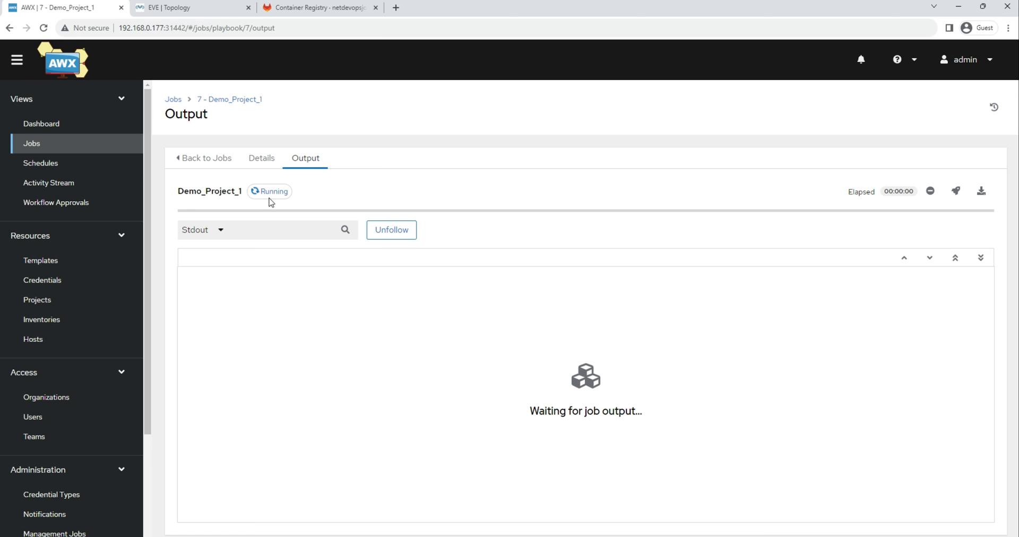
mouse_move(838, 212)
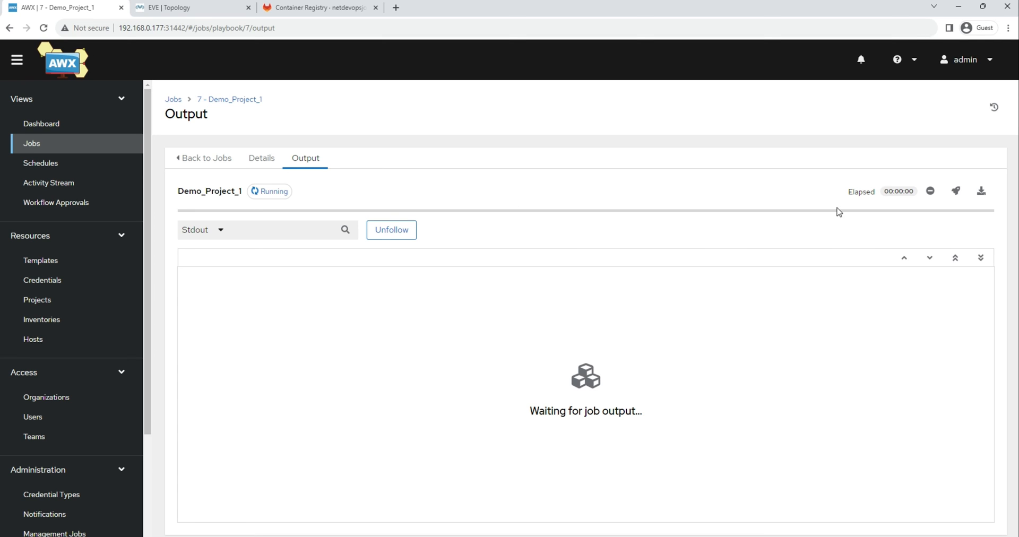
mouse_move(955, 191)
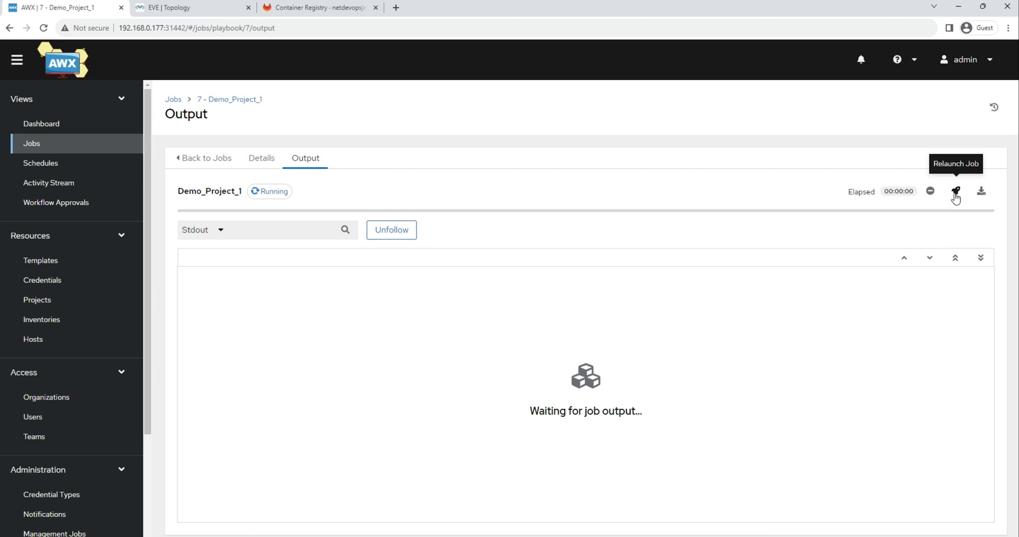
mouse_move(980, 192)
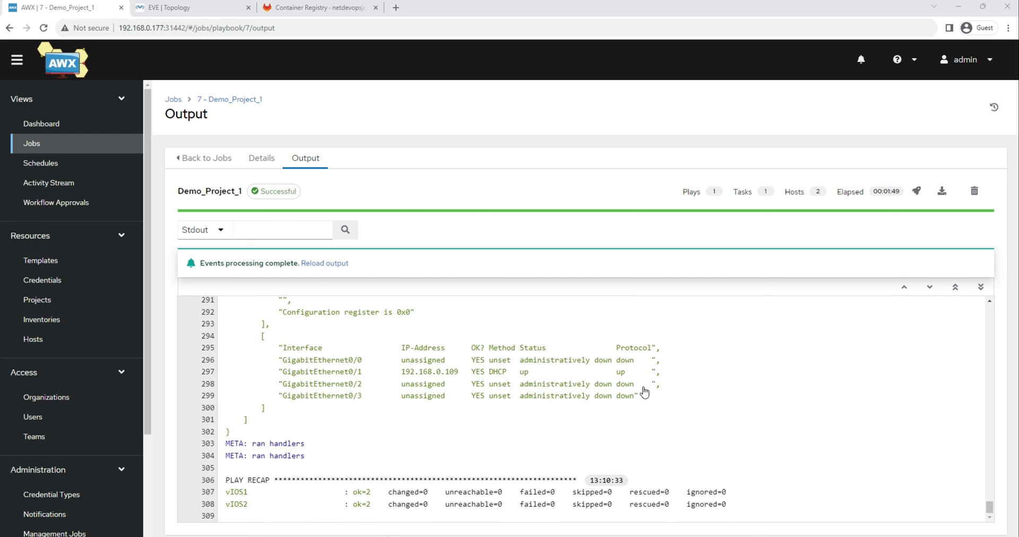
mouse_move(293, 352)
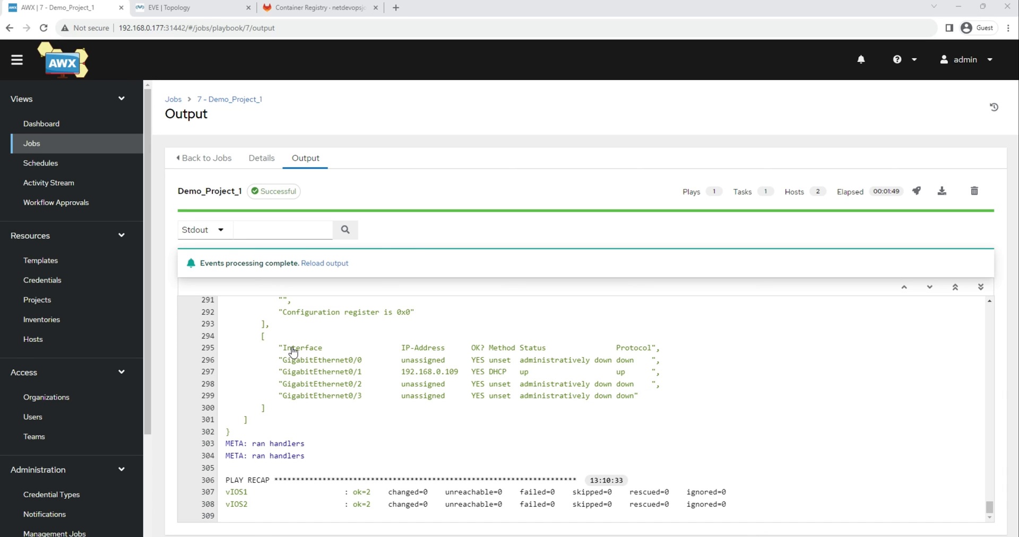
mouse_move(516, 411)
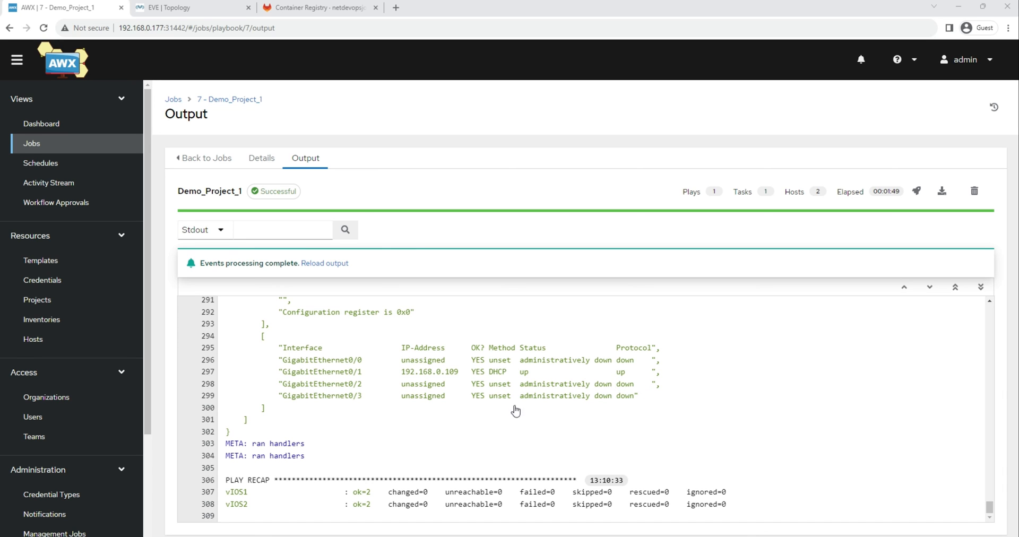
mouse_move(444, 394)
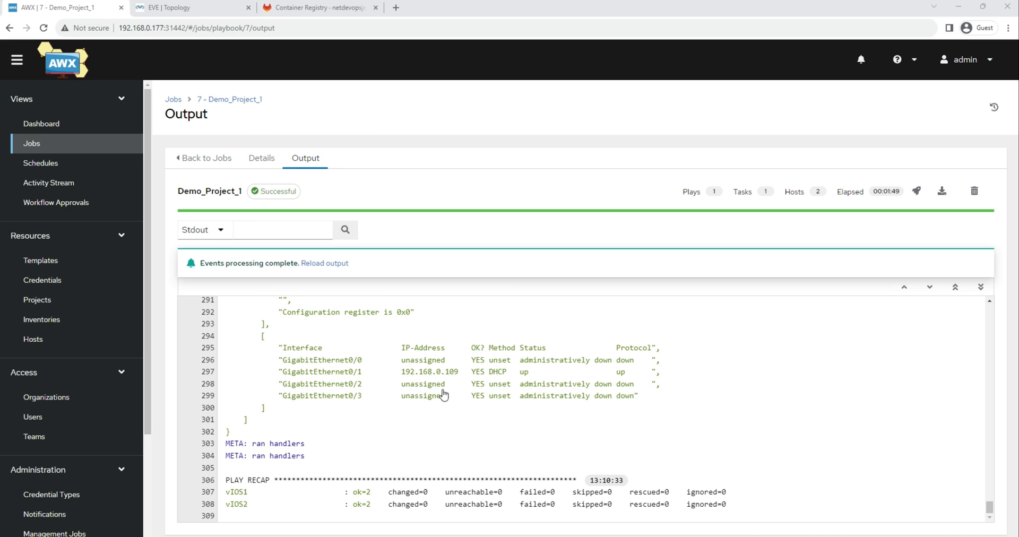
mouse_move(229, 496)
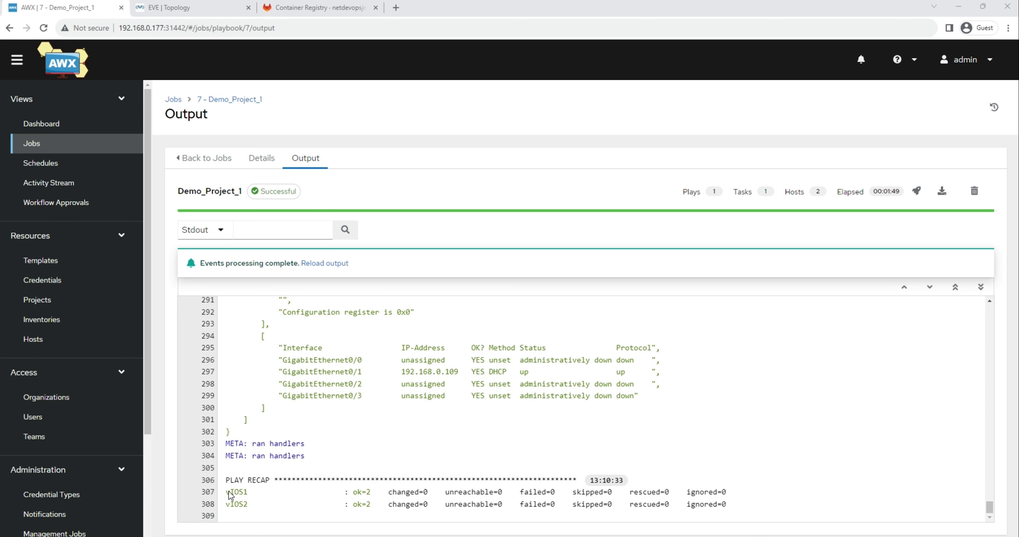
- Review the PLAY RECAP showing vIOS1 and vIOS2 ok=2, then head to the GitLab page
double_click(236, 492)
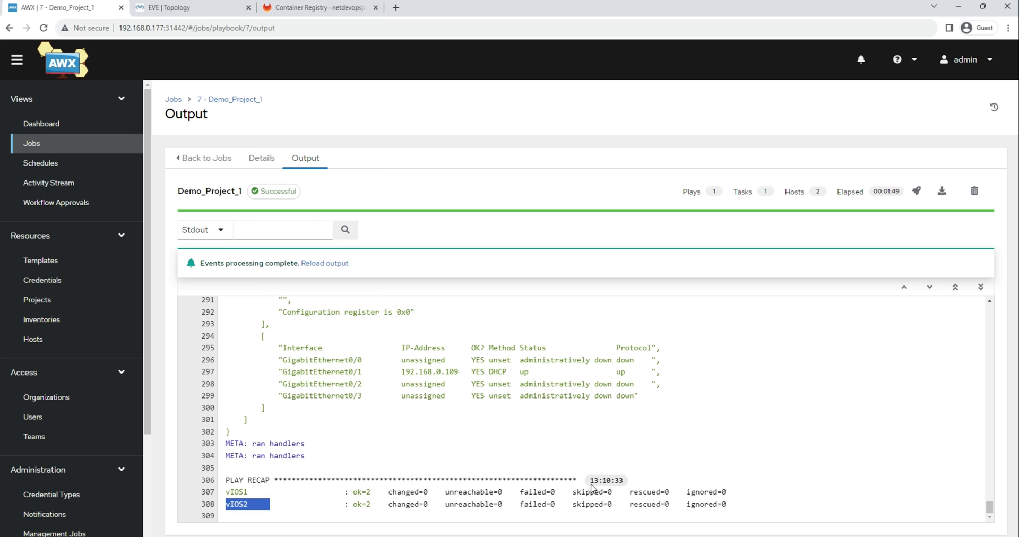
mouse_move(525, 499)
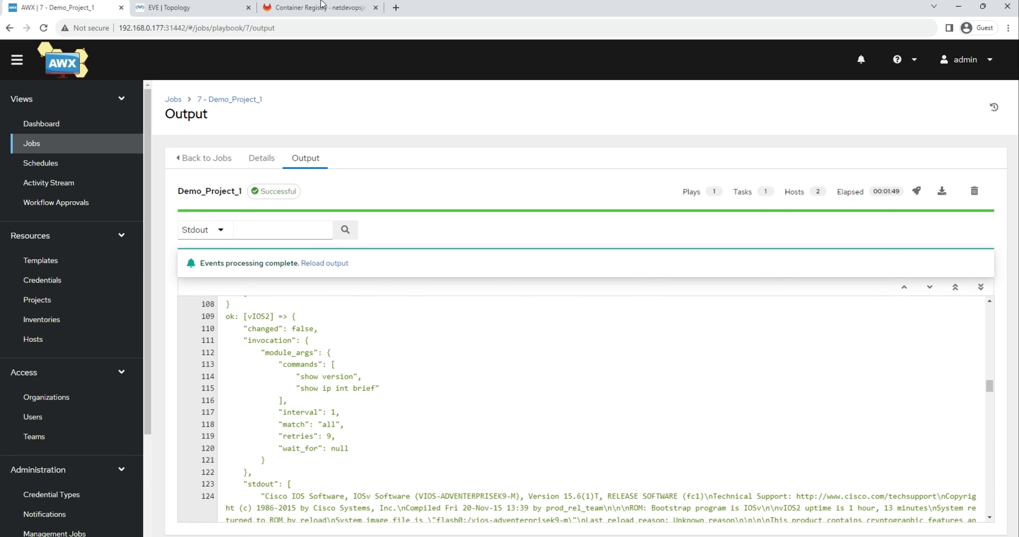
click(318, 8)
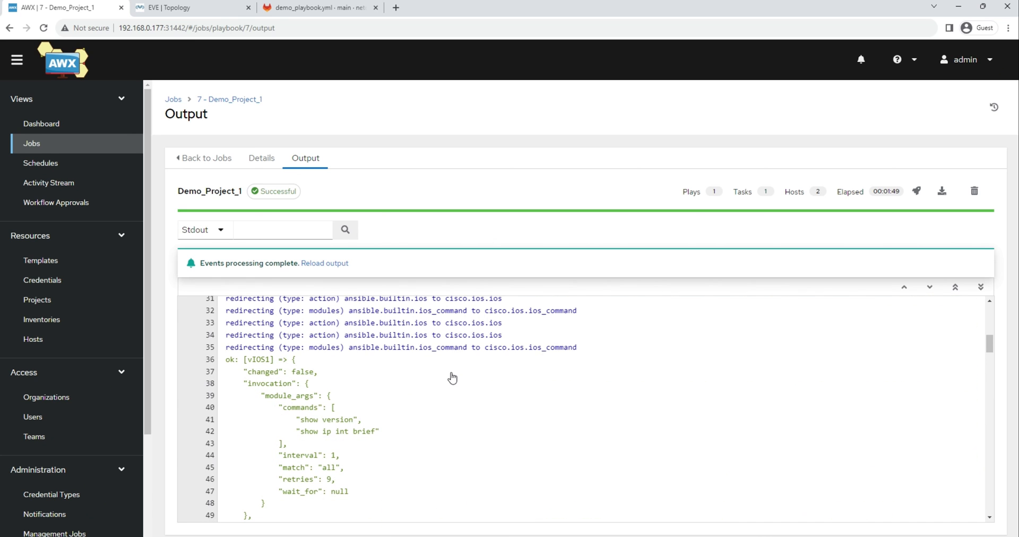
- View demo_playbook.yml in GitLab and scroll the AWX job output to vIOS1's stdout
scroll(down, 3)
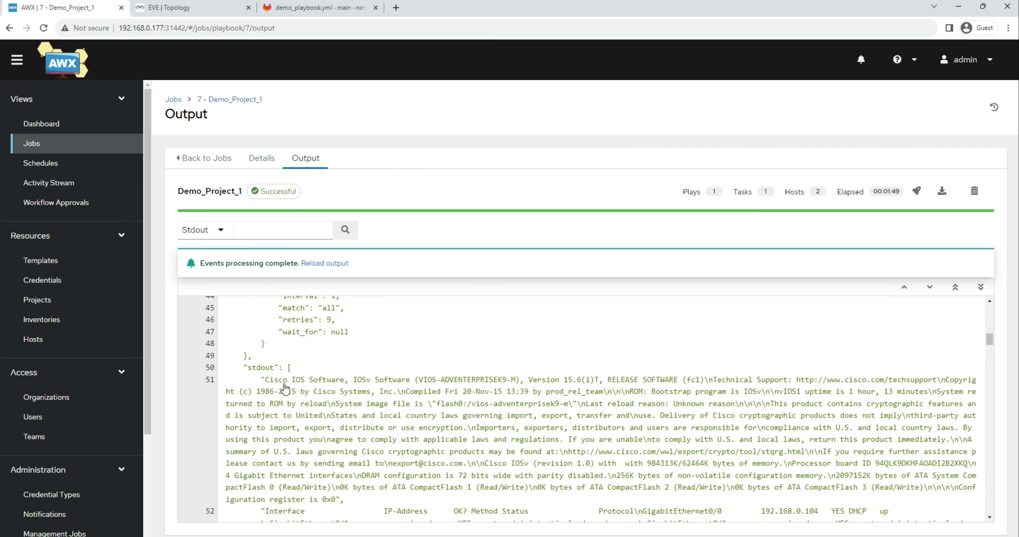
scroll(down, 3)
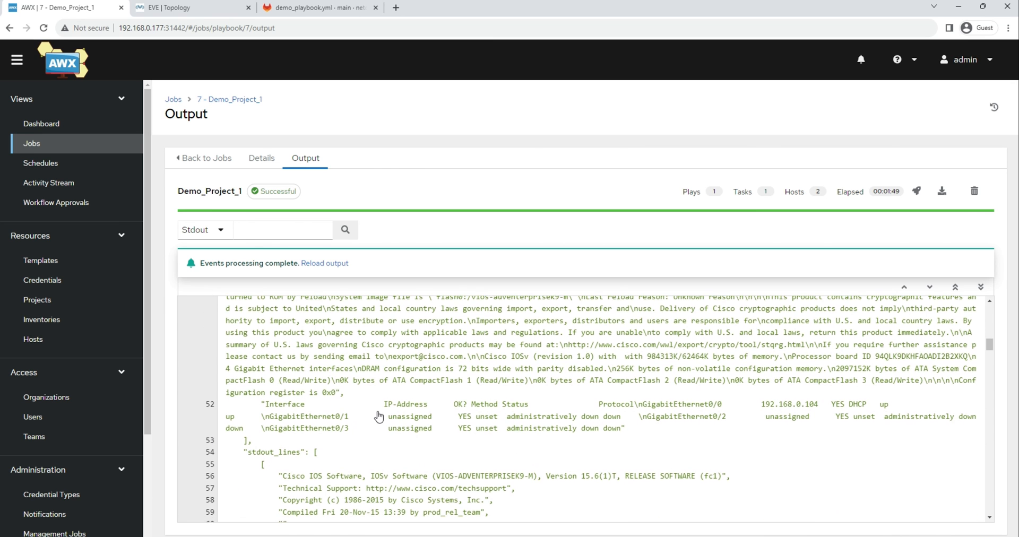
scroll(down, 3)
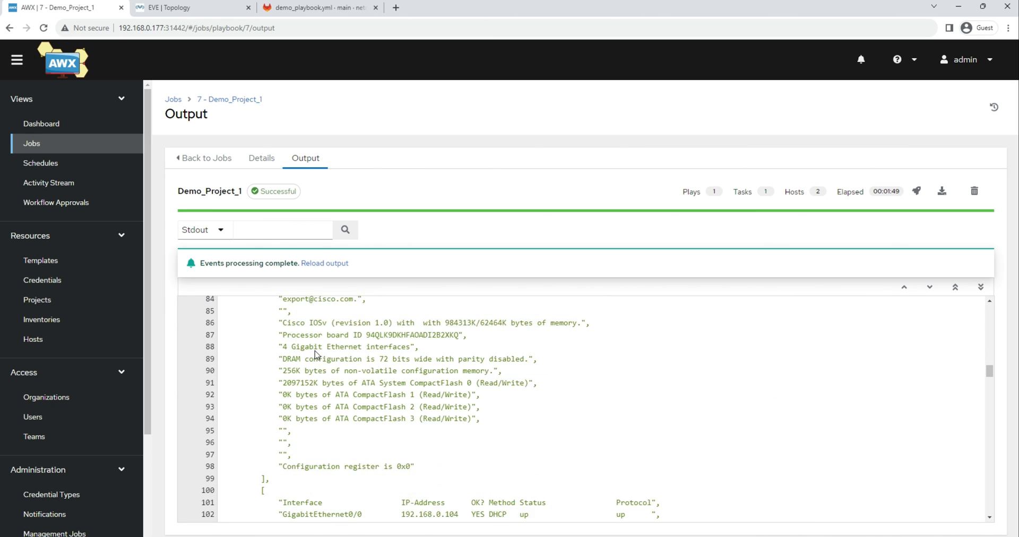
scroll(down, 3)
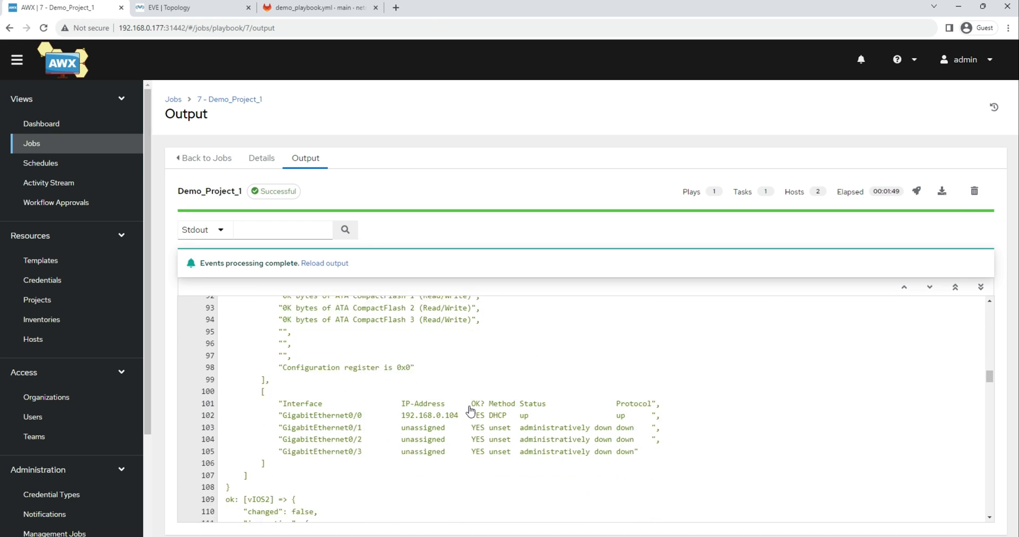
scroll(down, 3)
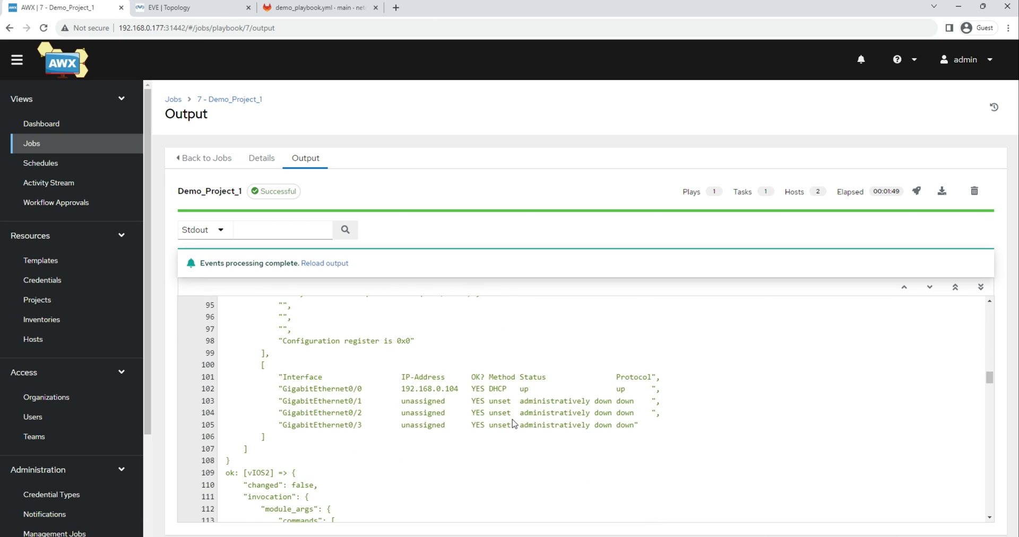
scroll(down, 3)
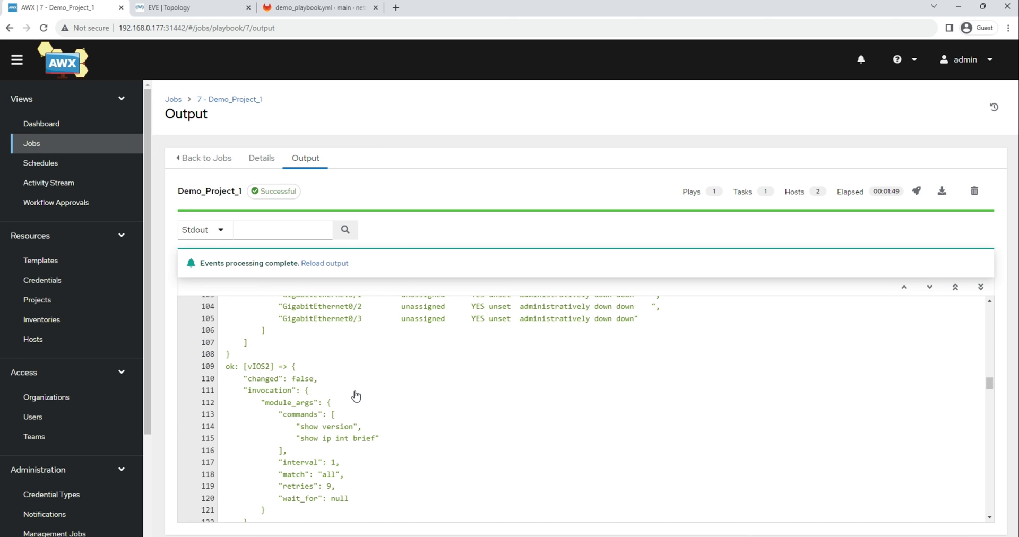
scroll(down, 3)
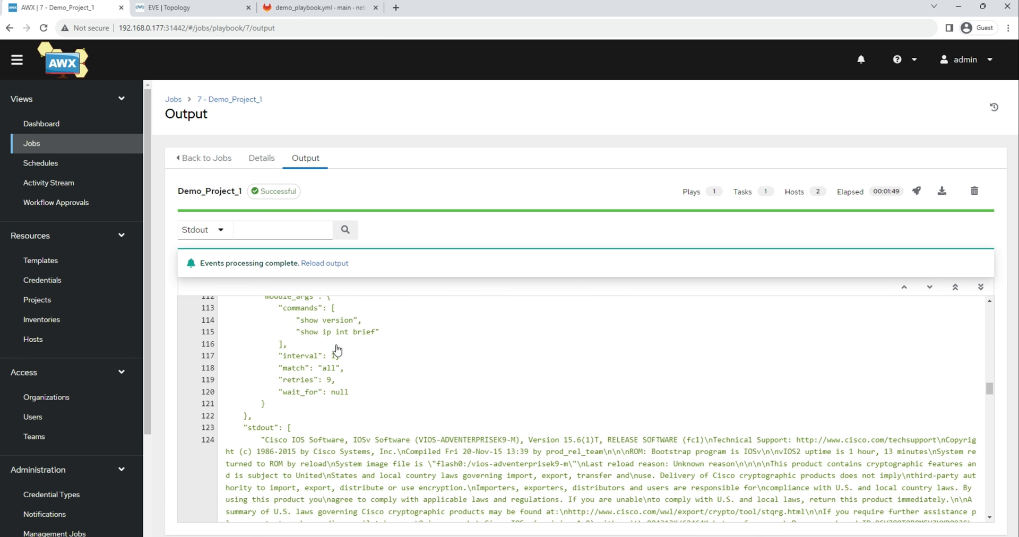
scroll(down, 3)
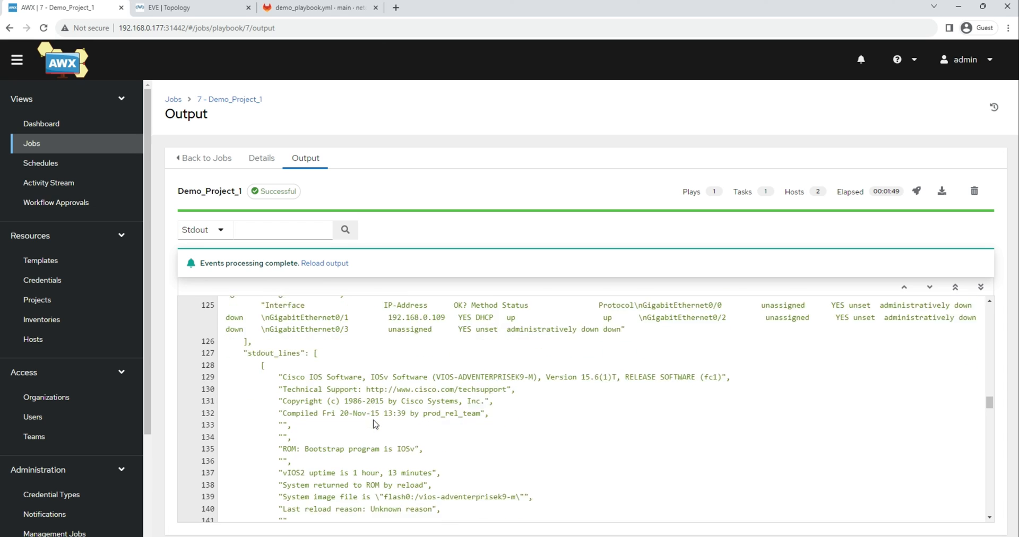
scroll(down, 3)
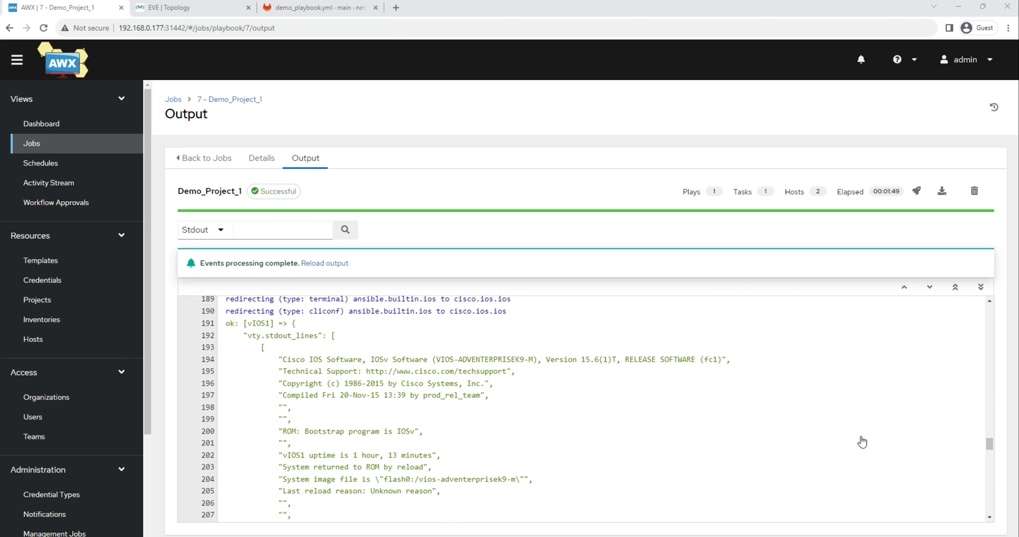